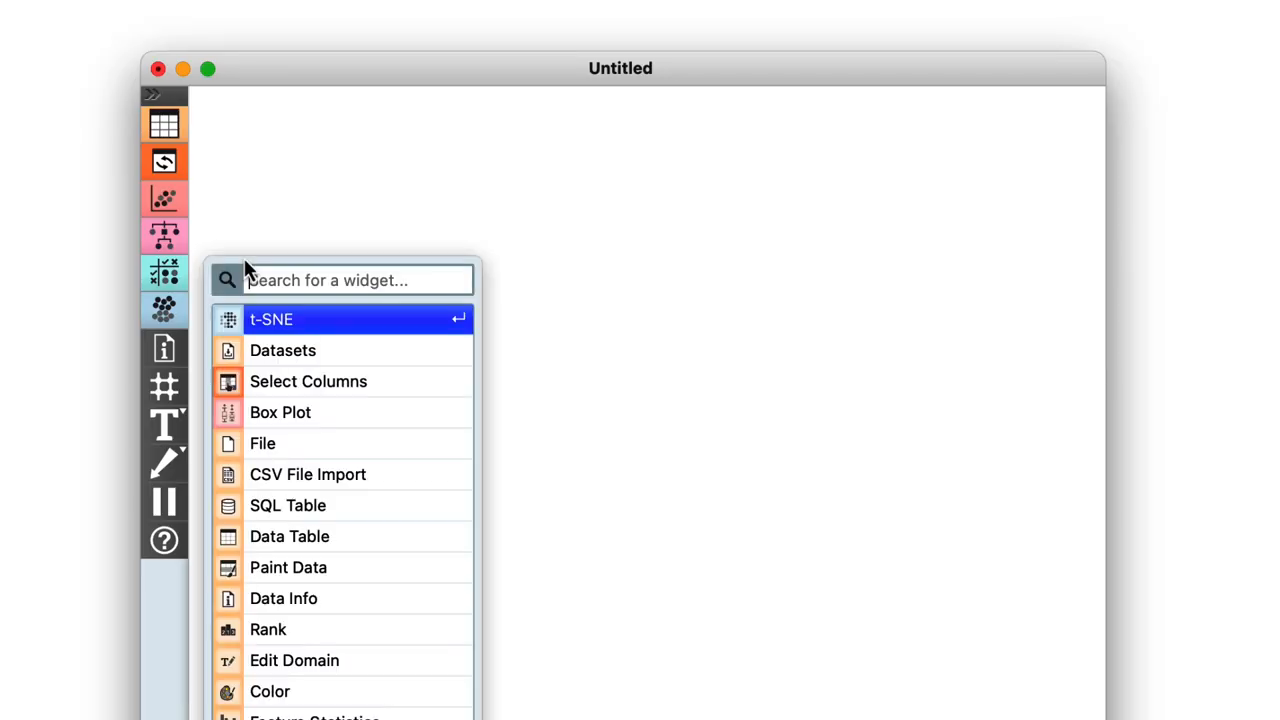
Step: Load the Zoo dataset and feed it into Select Columns with 'type' moved to Ignored
left_click(282, 350)
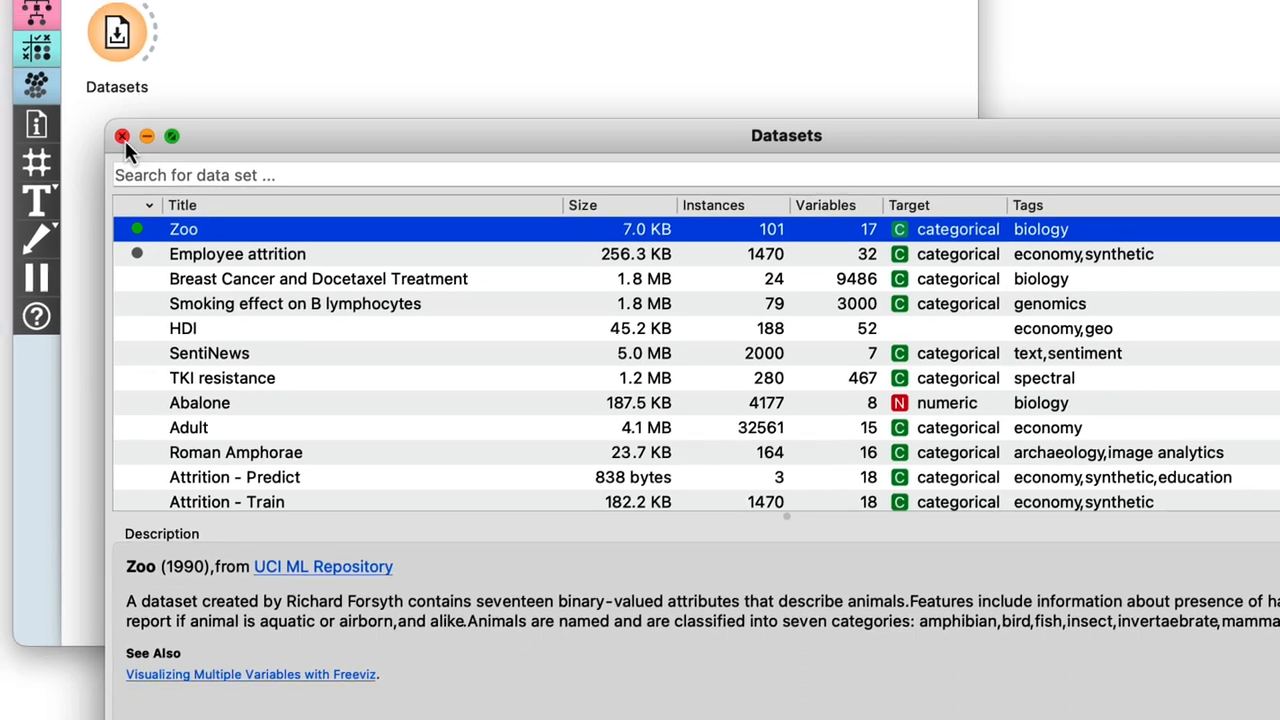
left_click(120, 136)
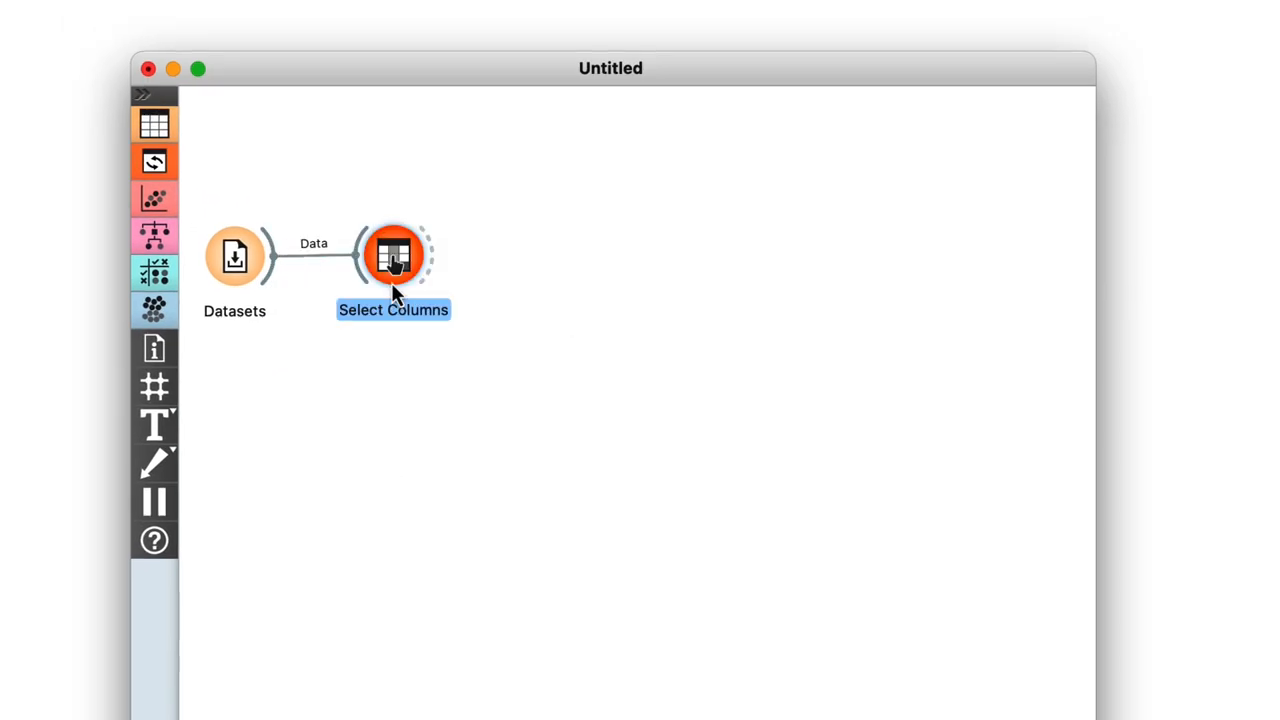
double_click(392, 256)
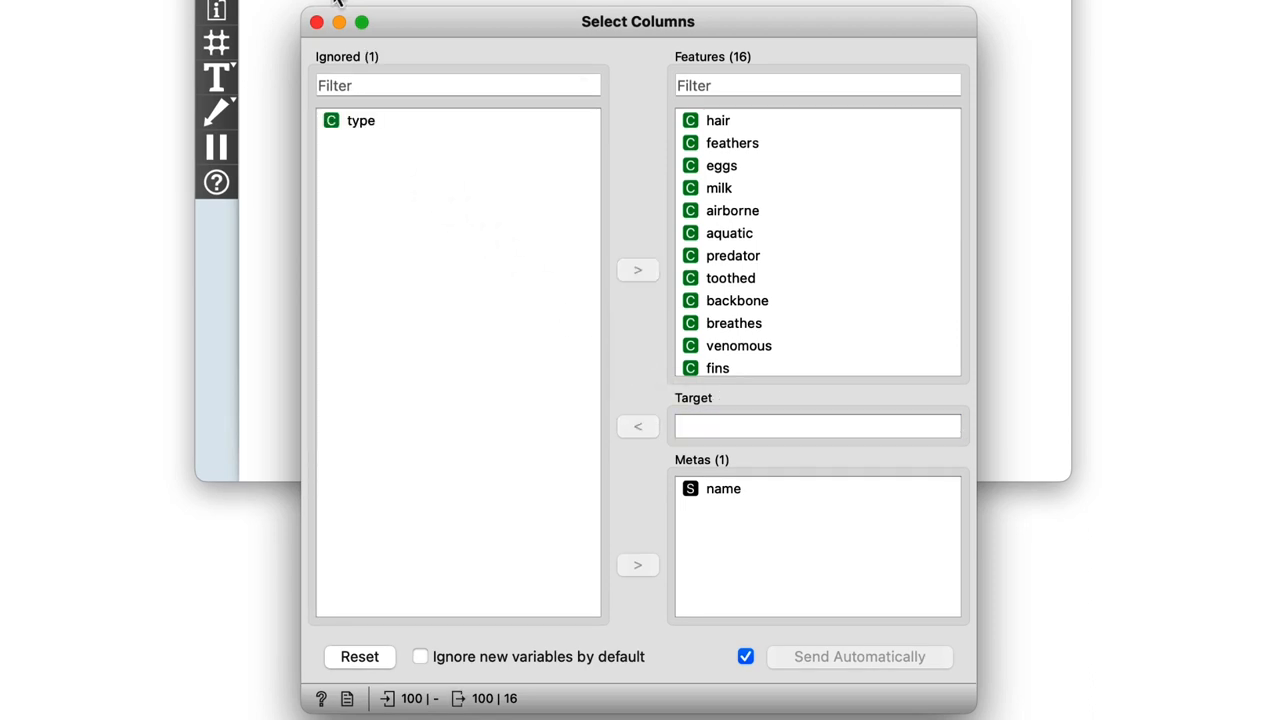
left_click(316, 20)
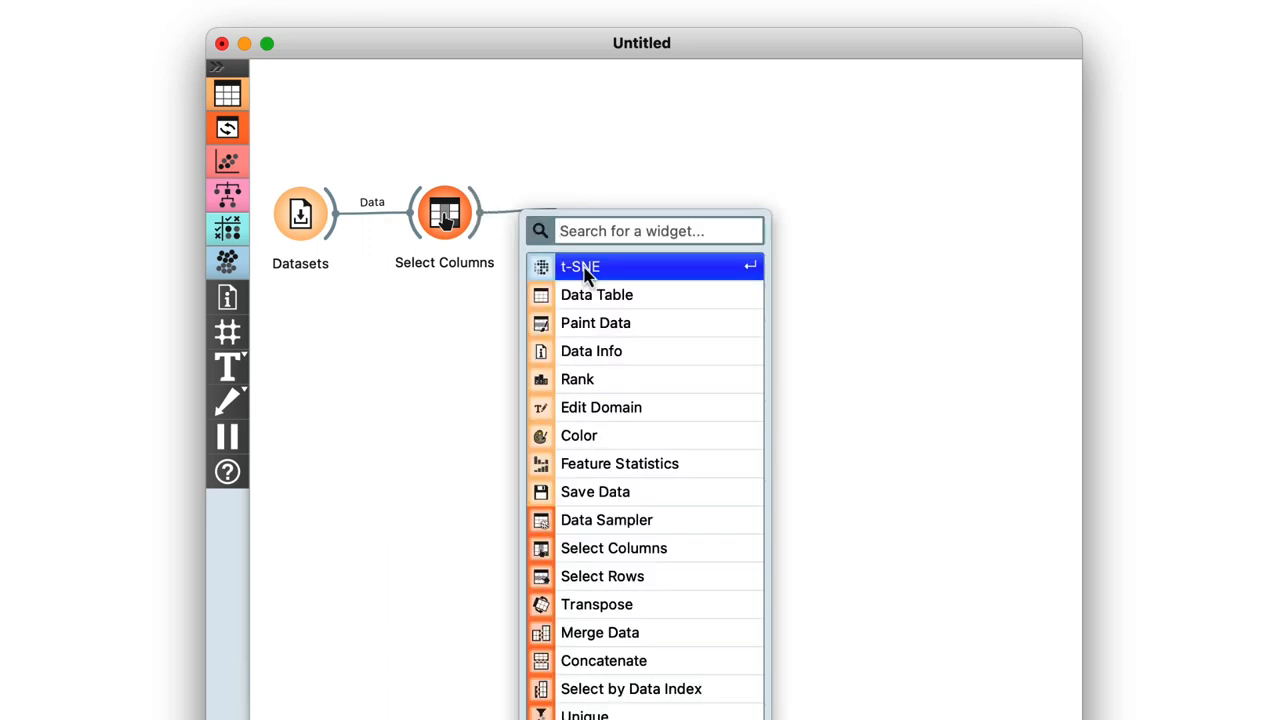
Step: Add t-SNE after Select Columns and select the top cluster of points on the map
left_click(580, 266)
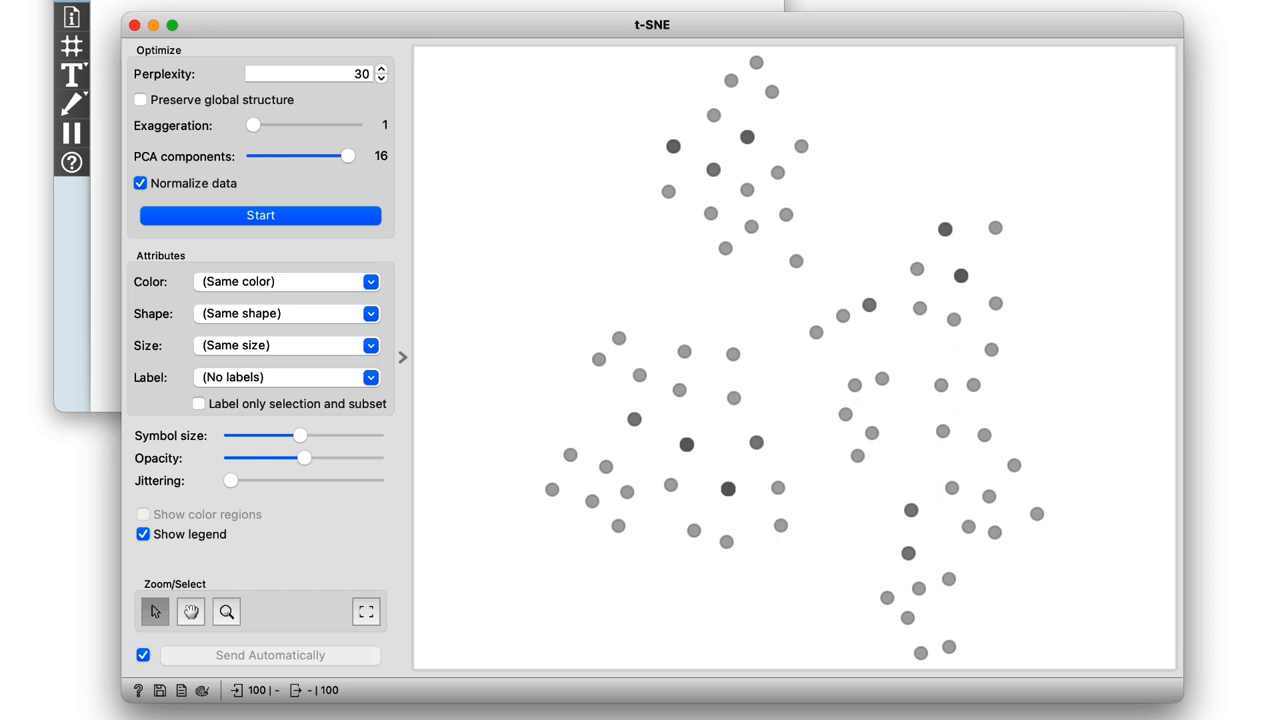
left_click_drag(616, 56, 770, 198)
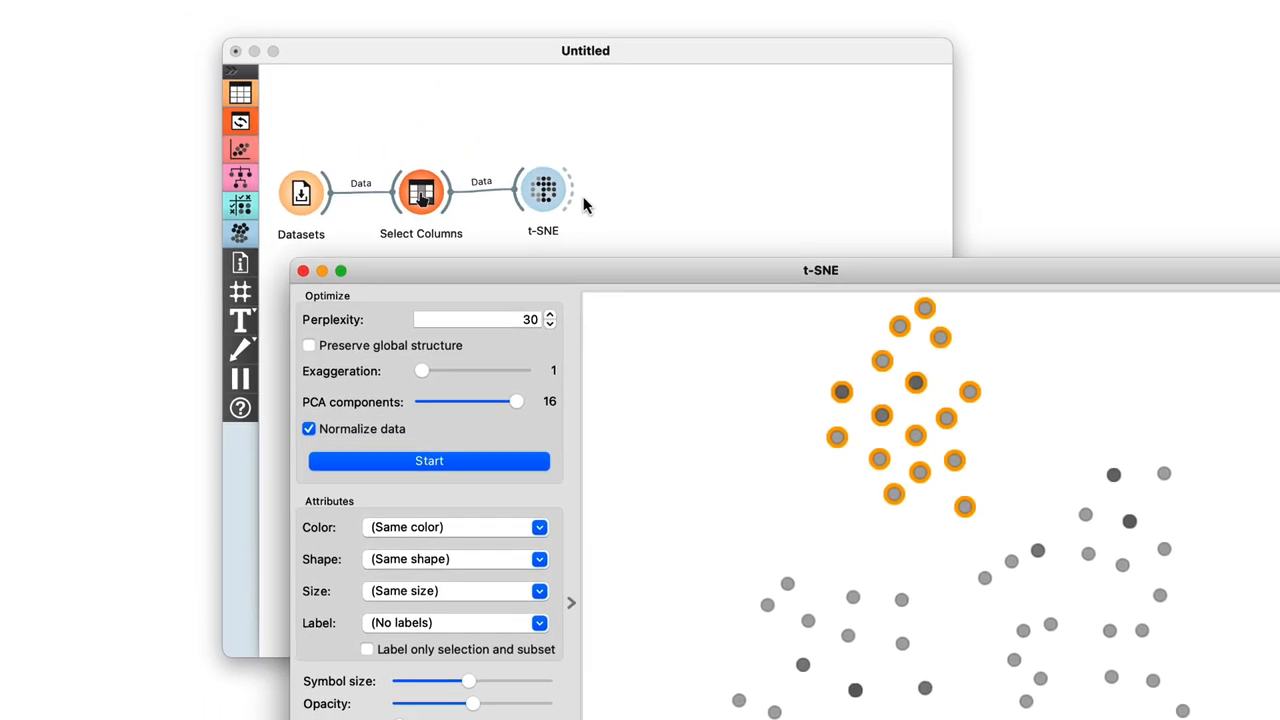
Step: Attach a Box Plot to t-SNE and change the link to send Data → Data
left_click_drag(568, 188, 656, 204)
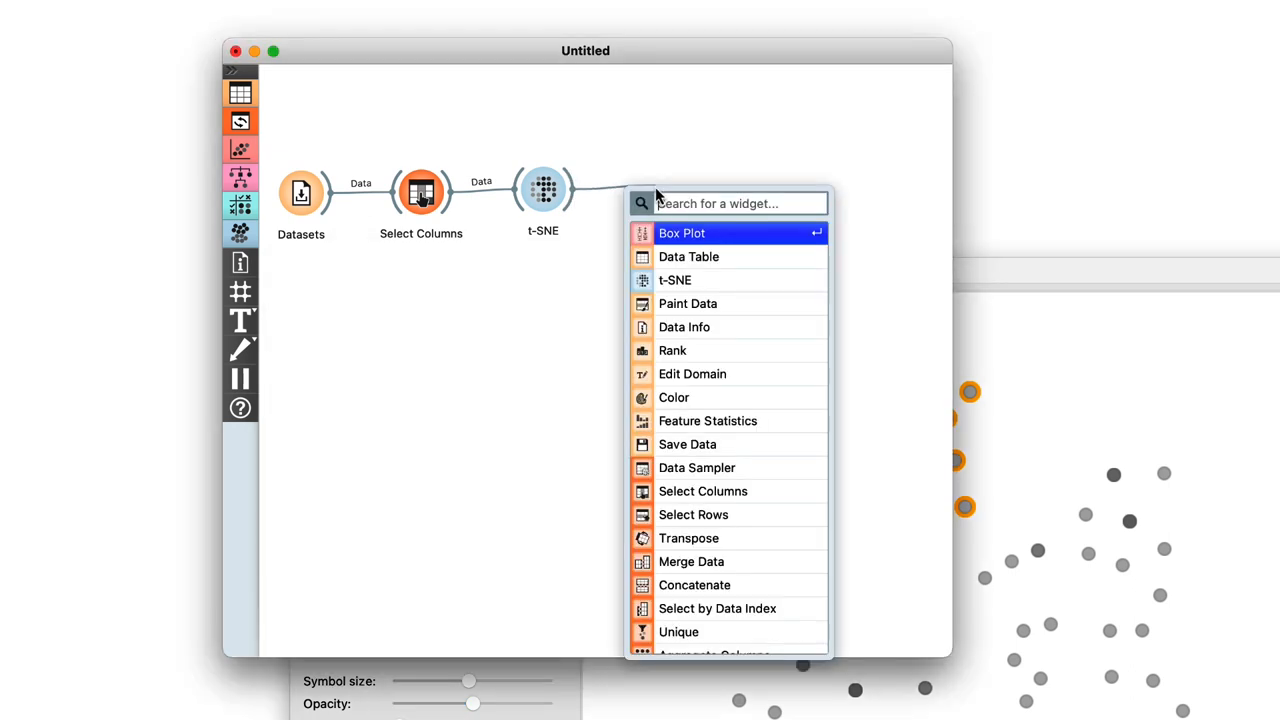
left_click(680, 232)
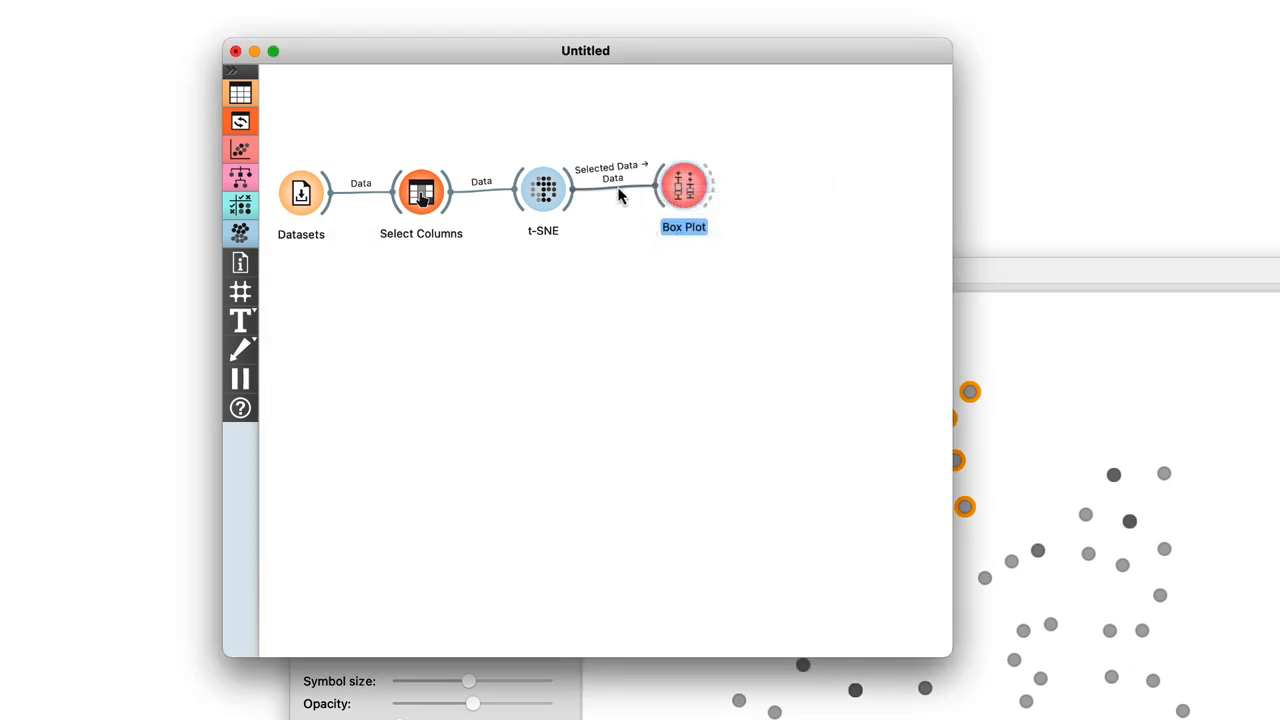
double_click(612, 184)
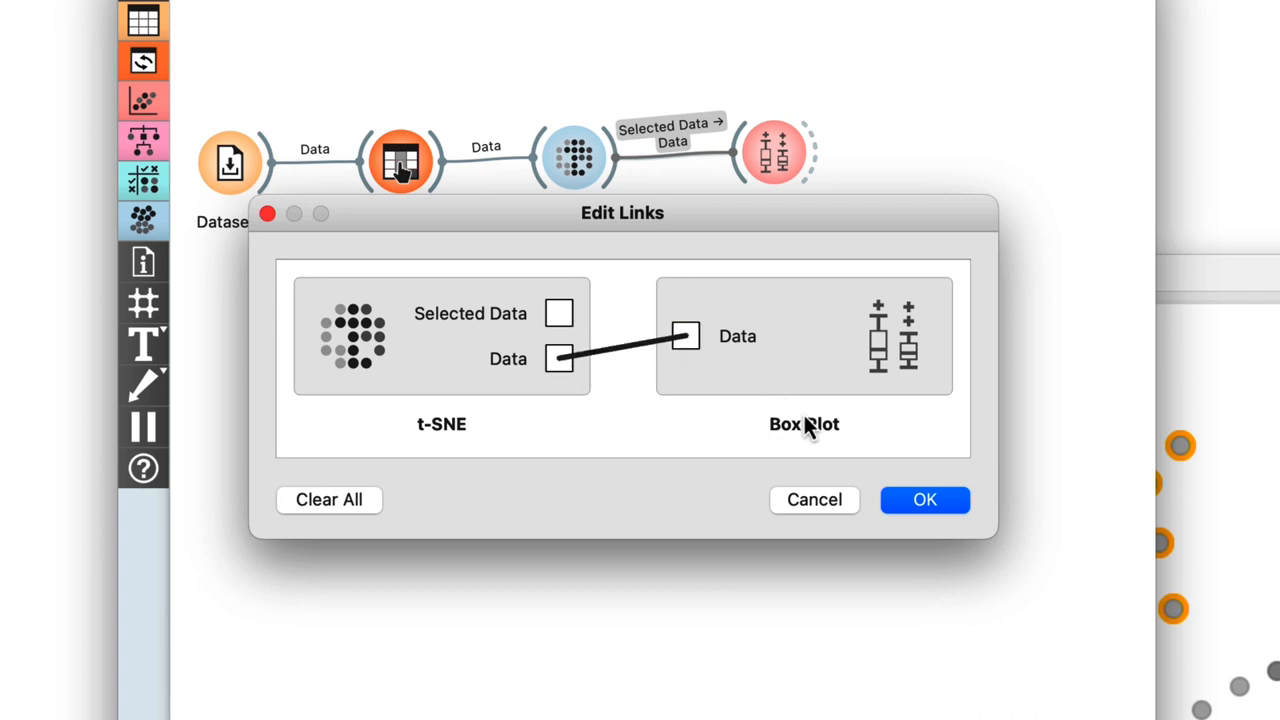
left_click(924, 500)
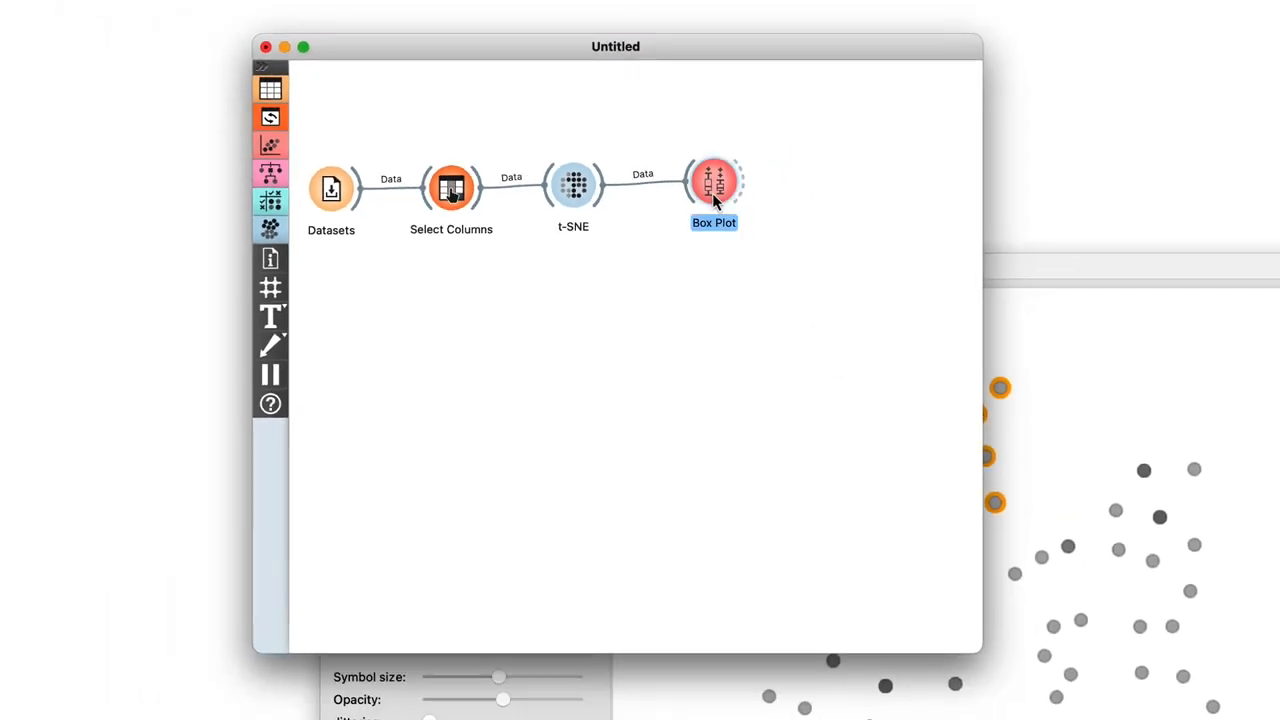
Step: Show the Box Plot split by Selected with variables ordered by relevance to subgroups
double_click(714, 188)
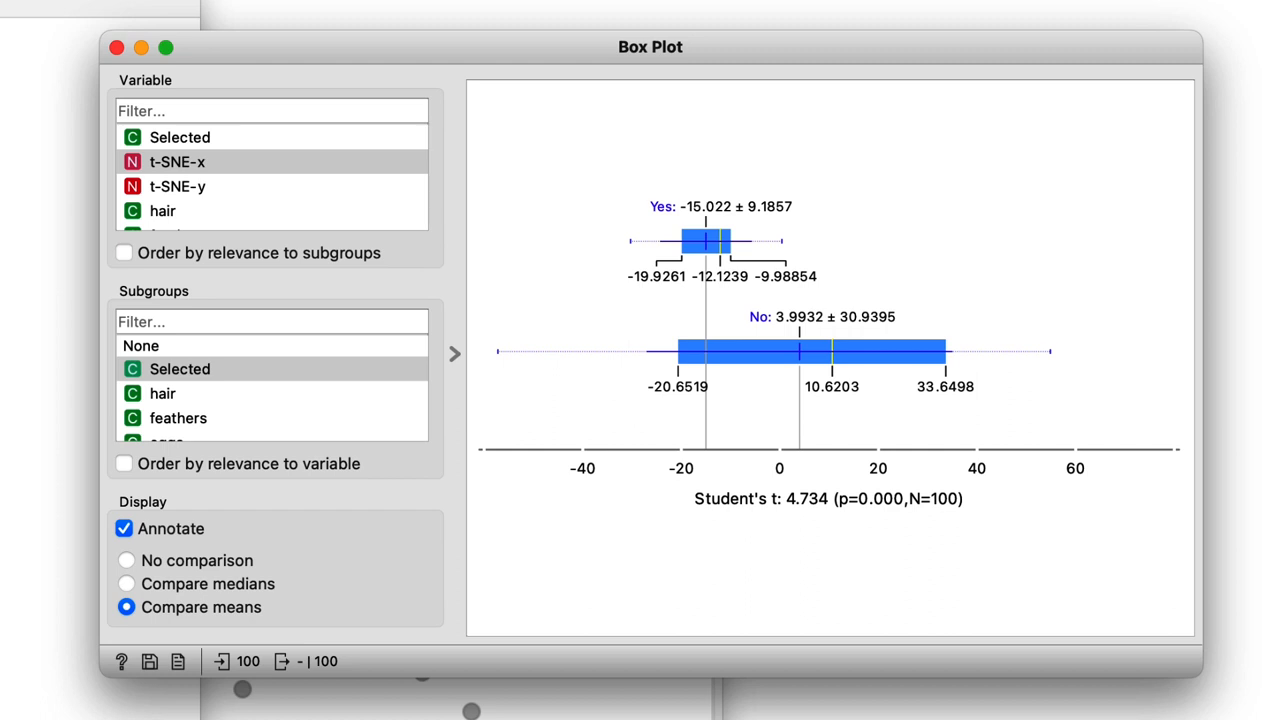
left_click(180, 368)
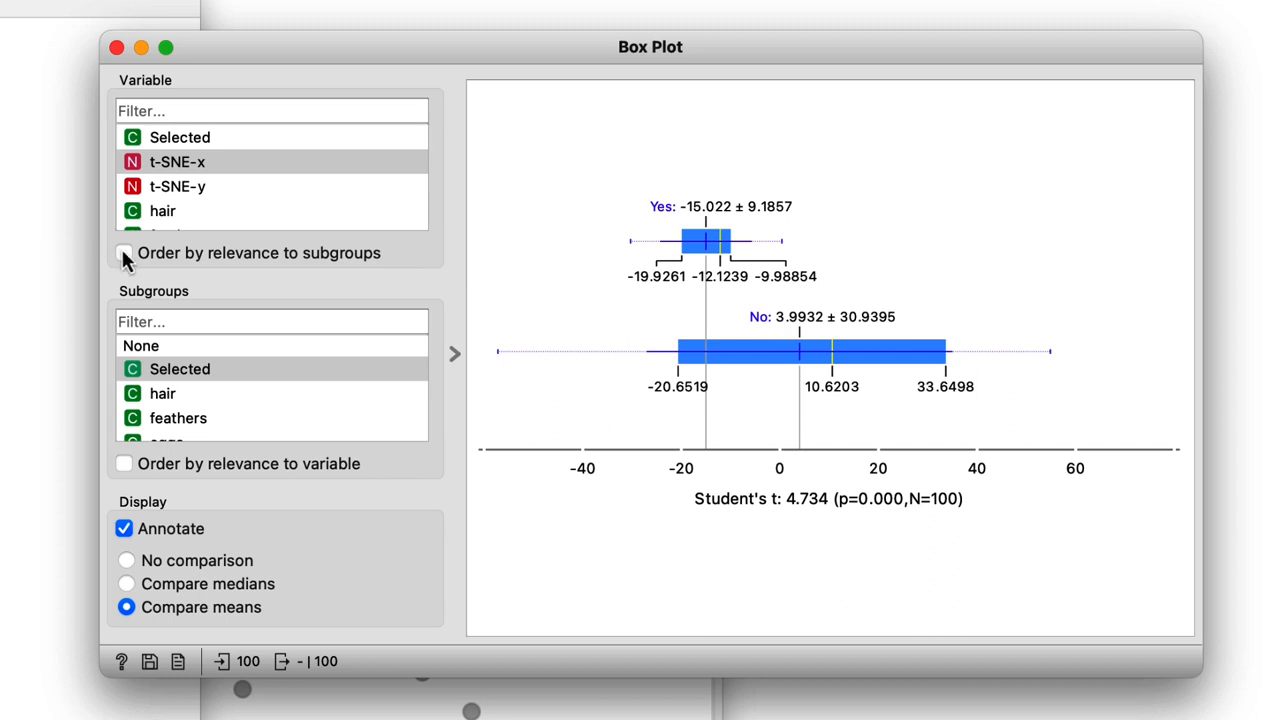
left_click(124, 252)
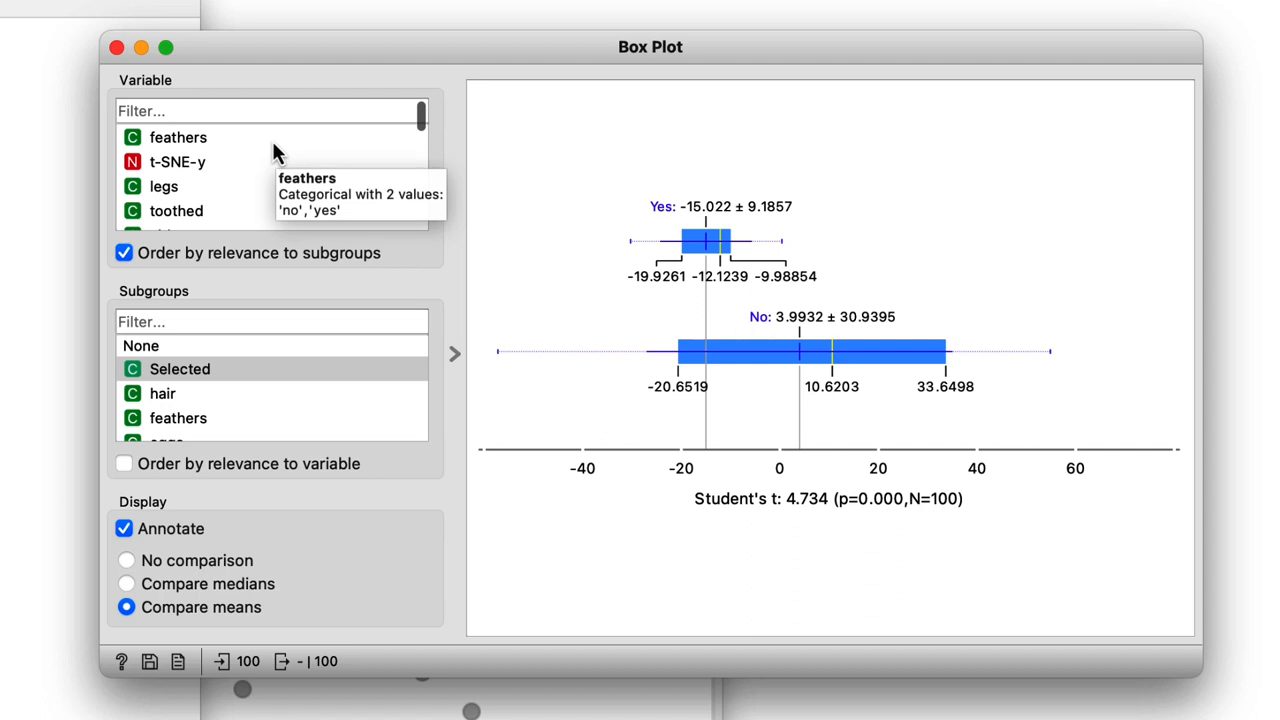
Step: Compare the feathers and legs distributions for the selected cluster versus the rest
left_click(178, 136)
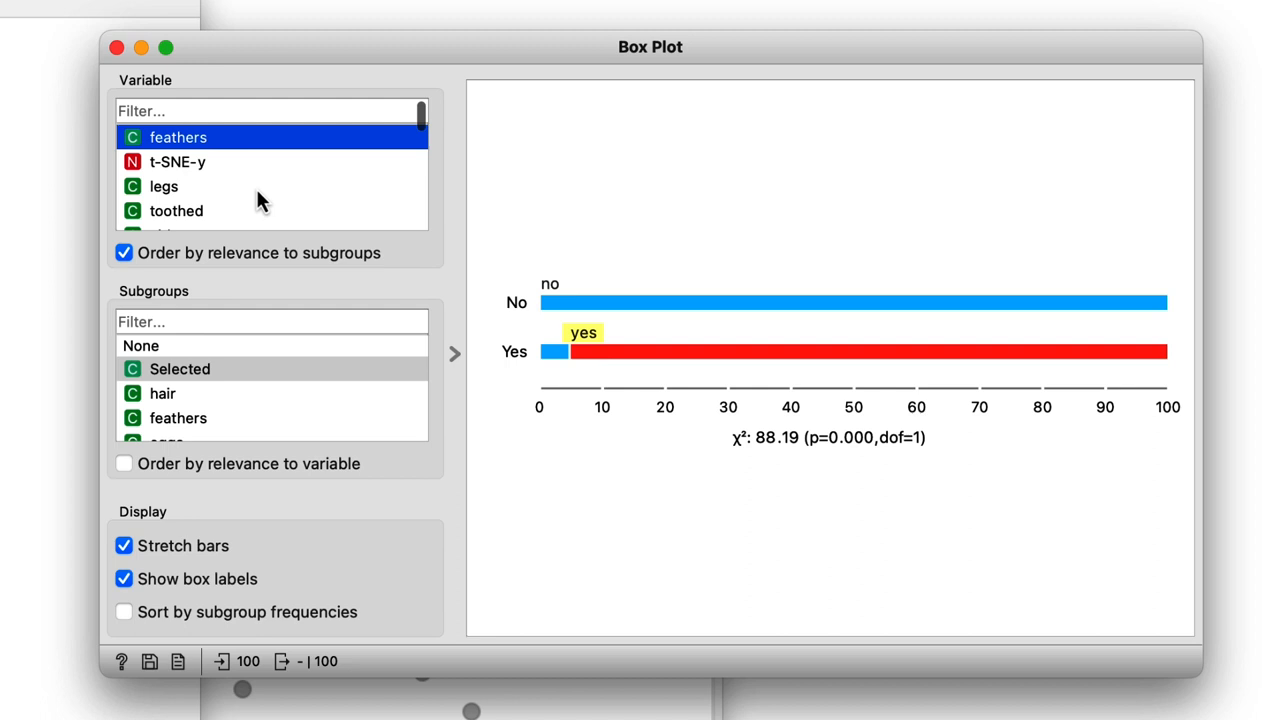
left_click(164, 186)
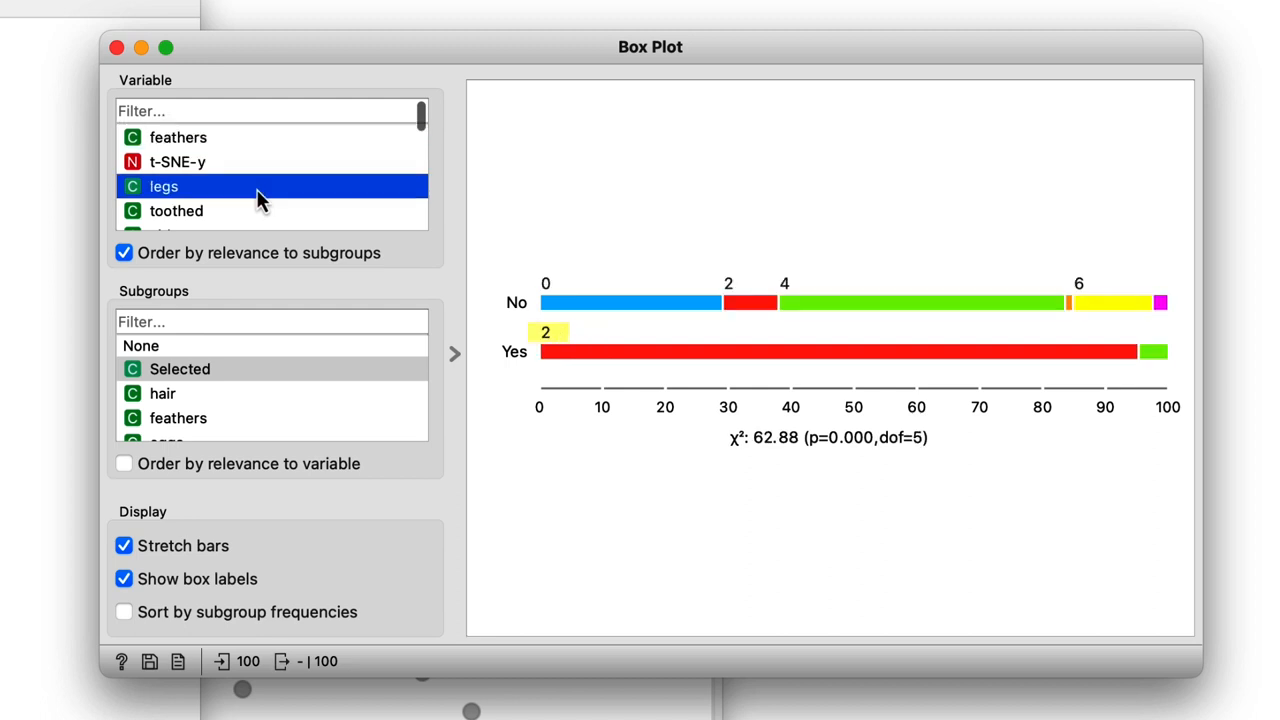
left_click(176, 210)
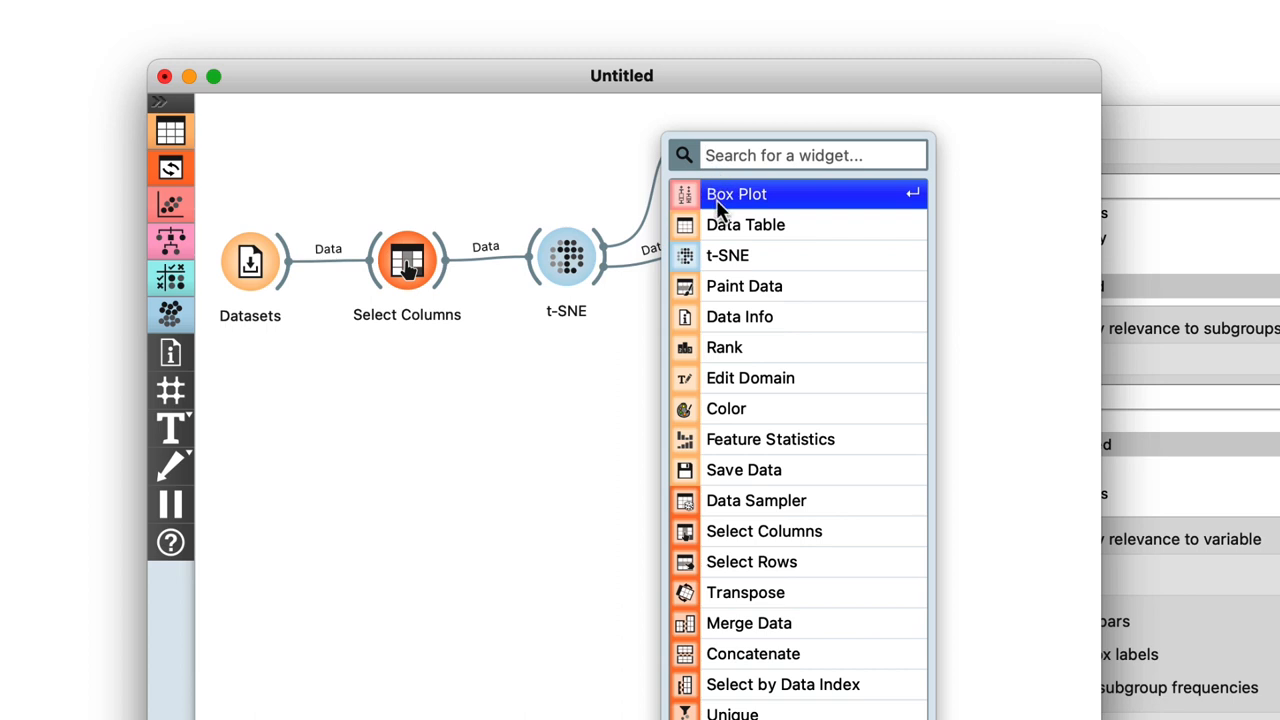
Step: Add a Data Table on t-SNE's Selected Data, then inspect milk and hair in Box Plot
left_click(744, 224)
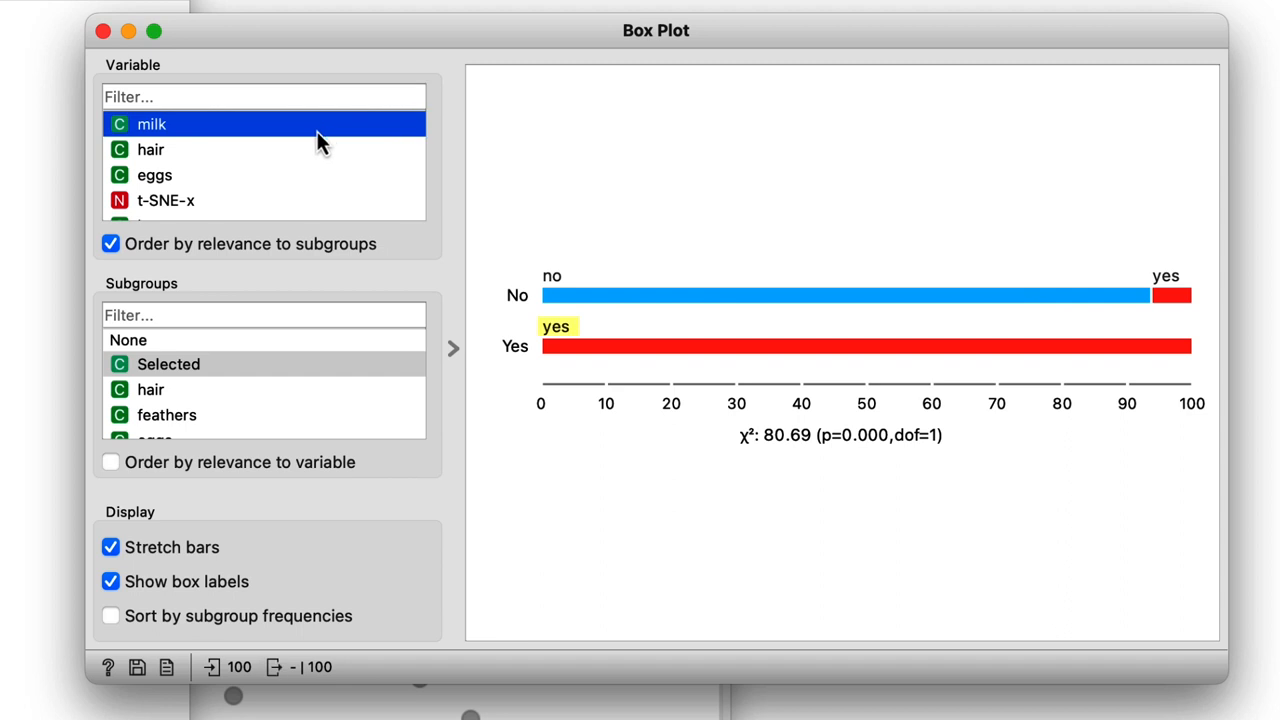
left_click(150, 148)
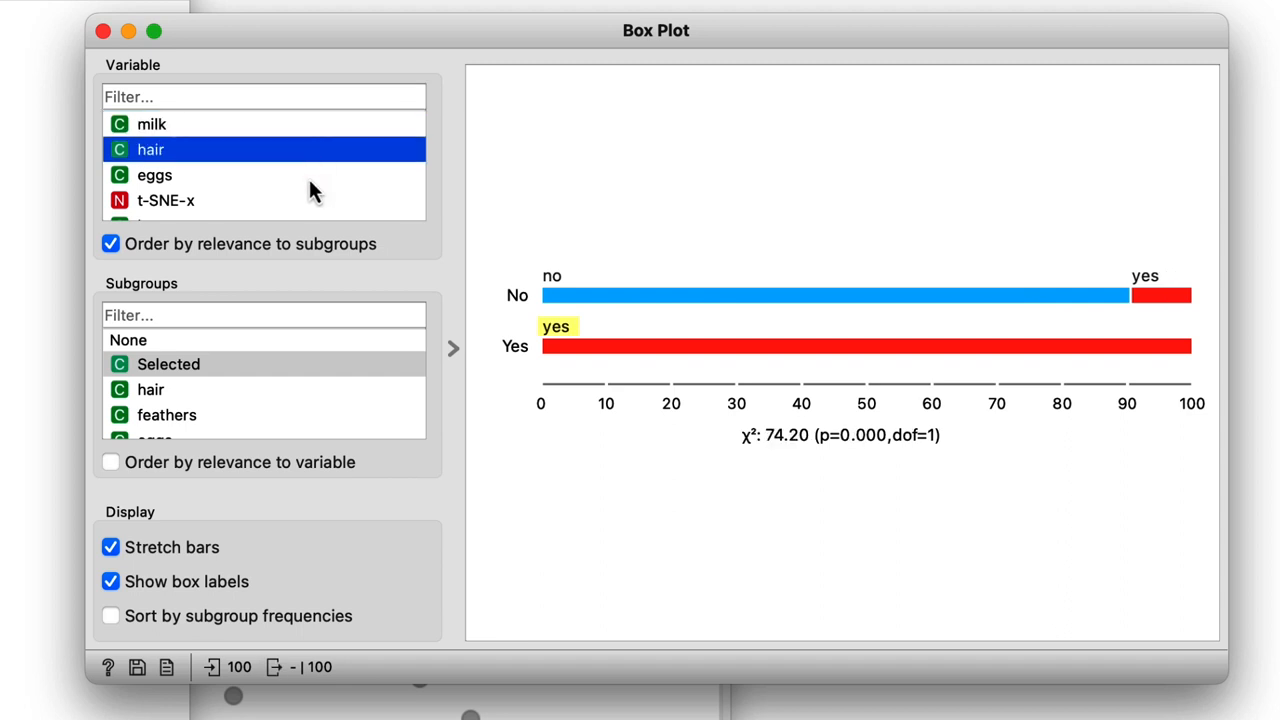
left_click(156, 176)
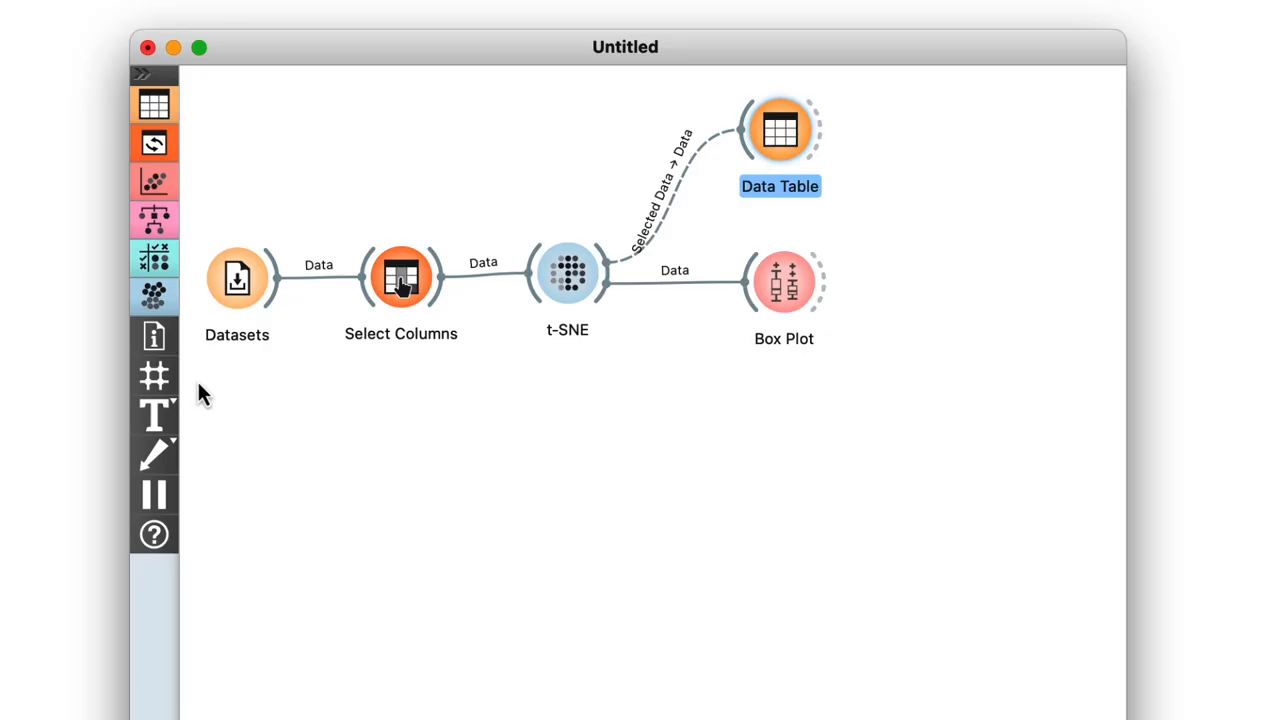
Step: Switch the Datasets widget to the Employee attrition dataset
double_click(236, 278)
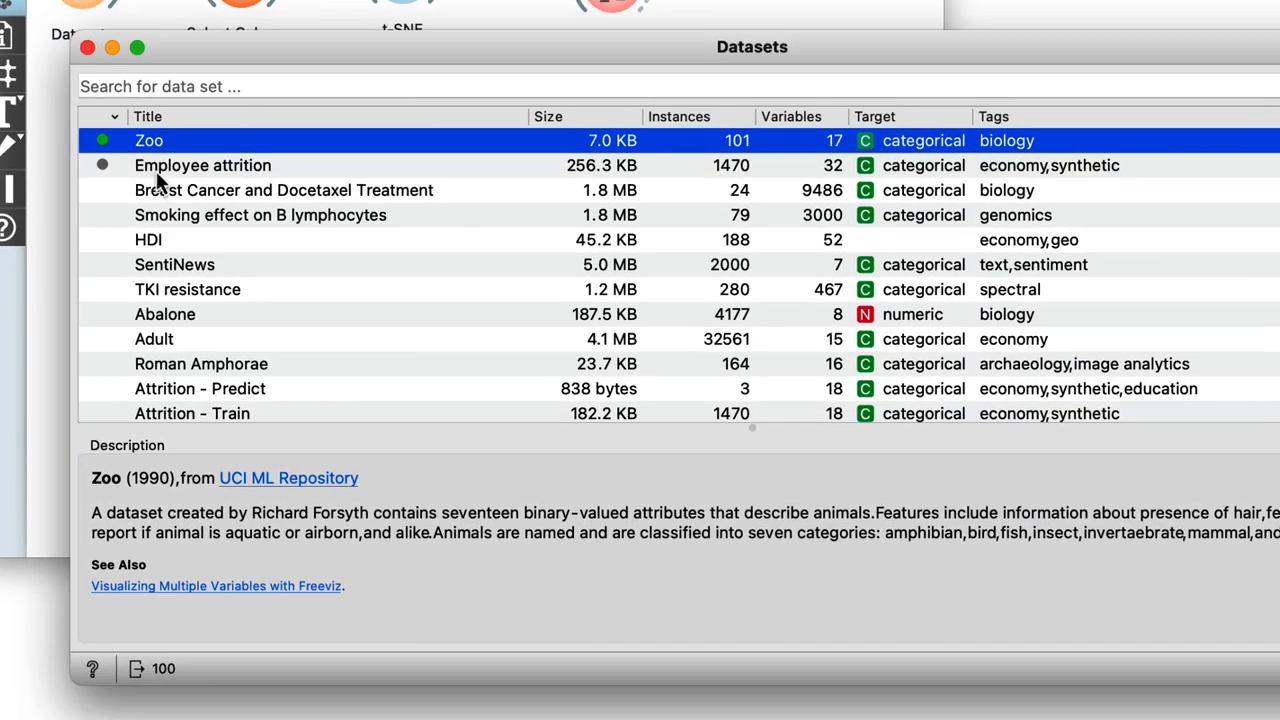
left_click(202, 164)
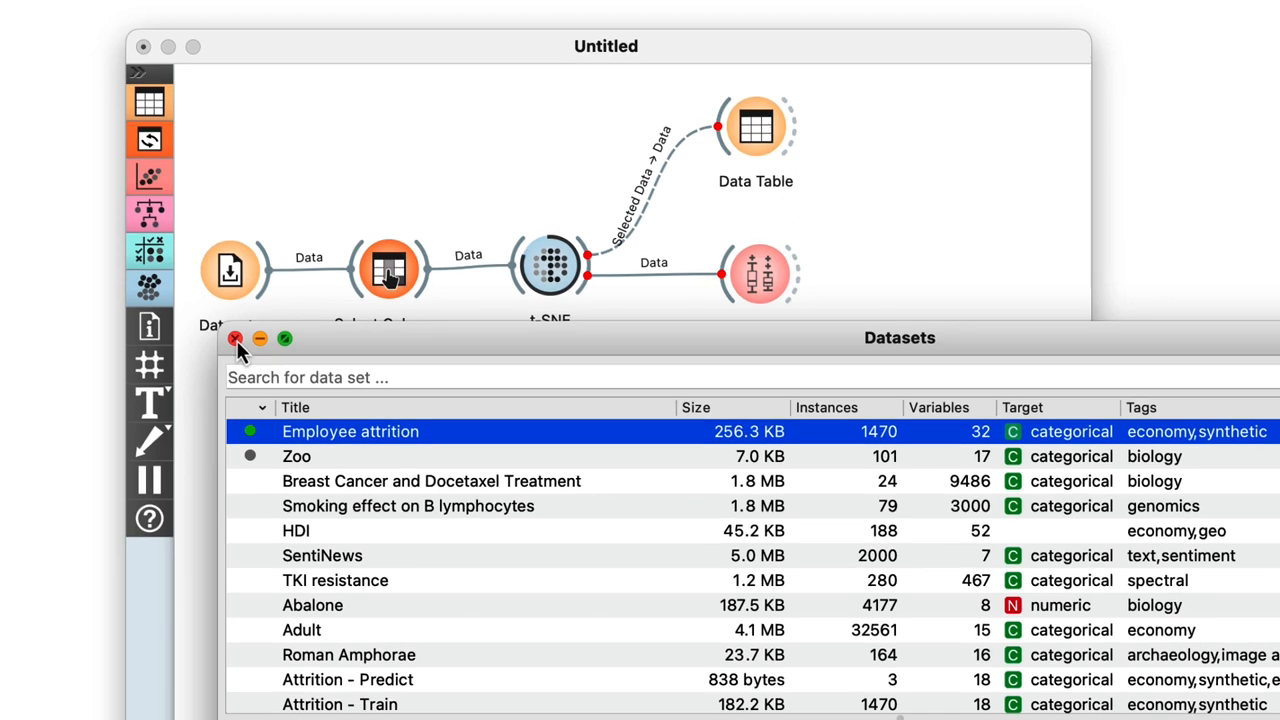
left_click(236, 338)
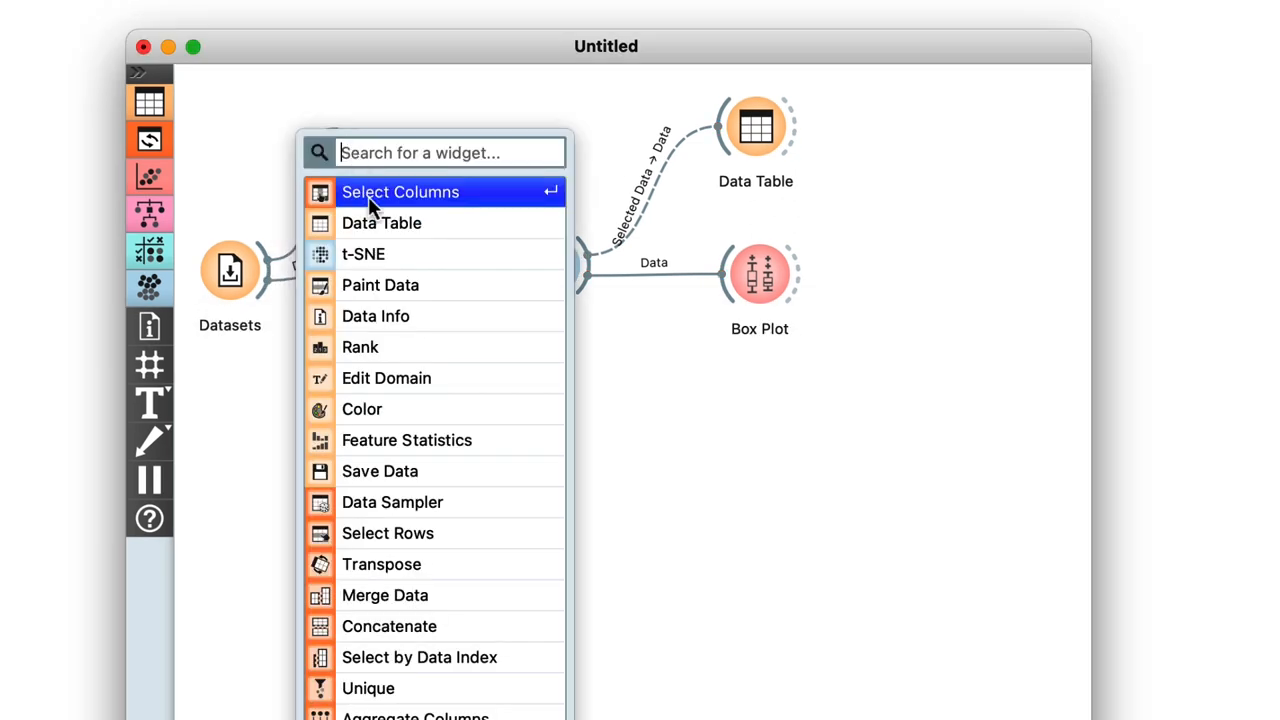
Step: Preview the raw 1470-record data in a second Data Table linked directly to Datasets
double_click(756, 124)
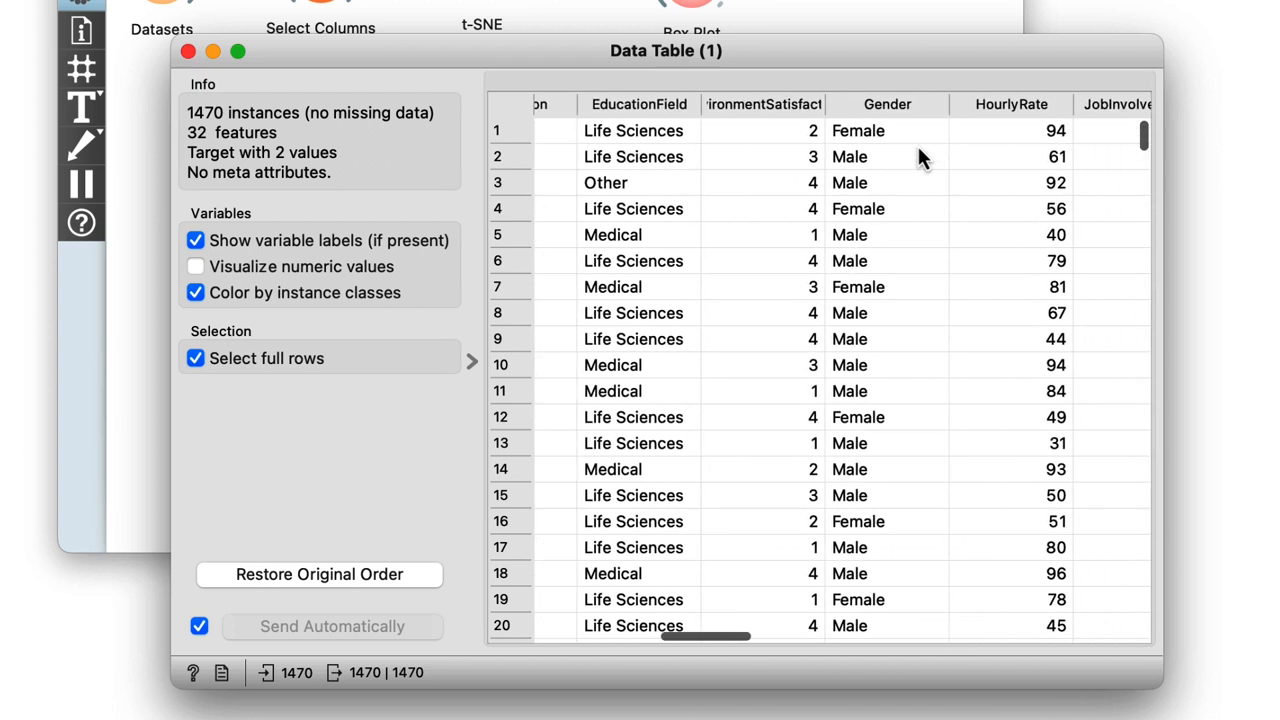
left_click(186, 52)
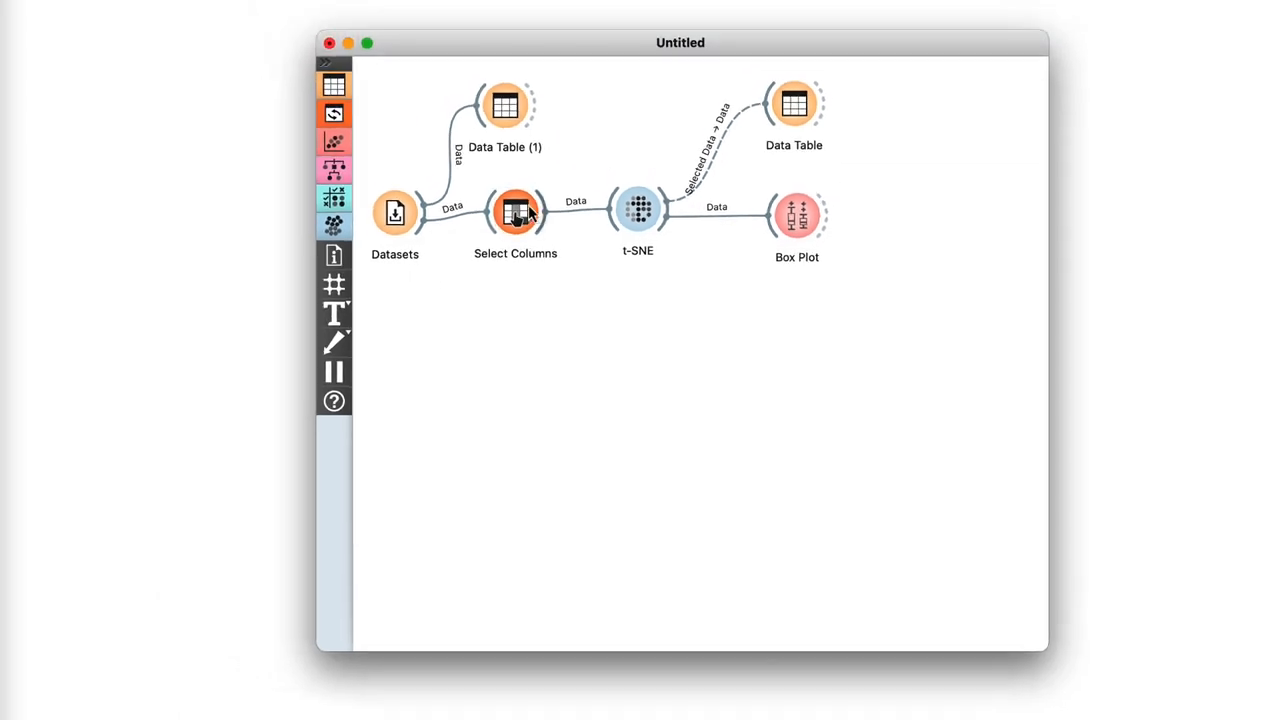
double_click(516, 212)
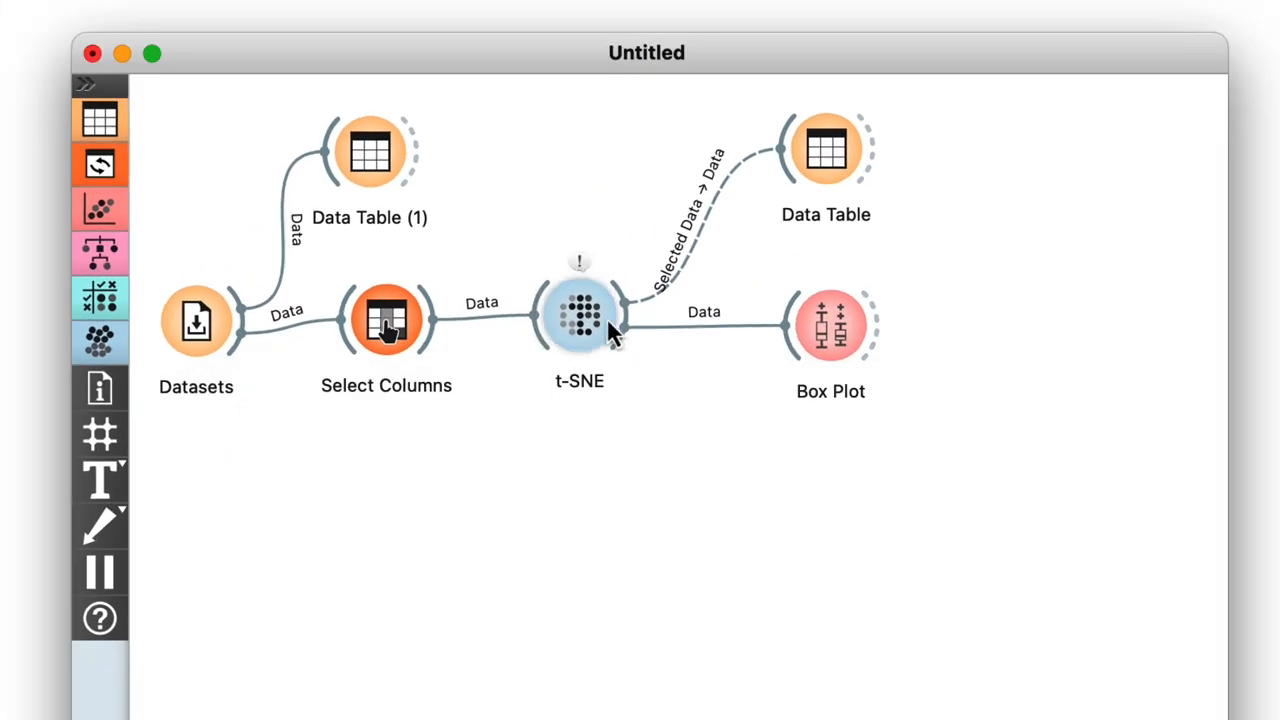
Step: Select the small top cluster on the t-SNE map and compare Department with Subgroups set to Selected
double_click(580, 318)
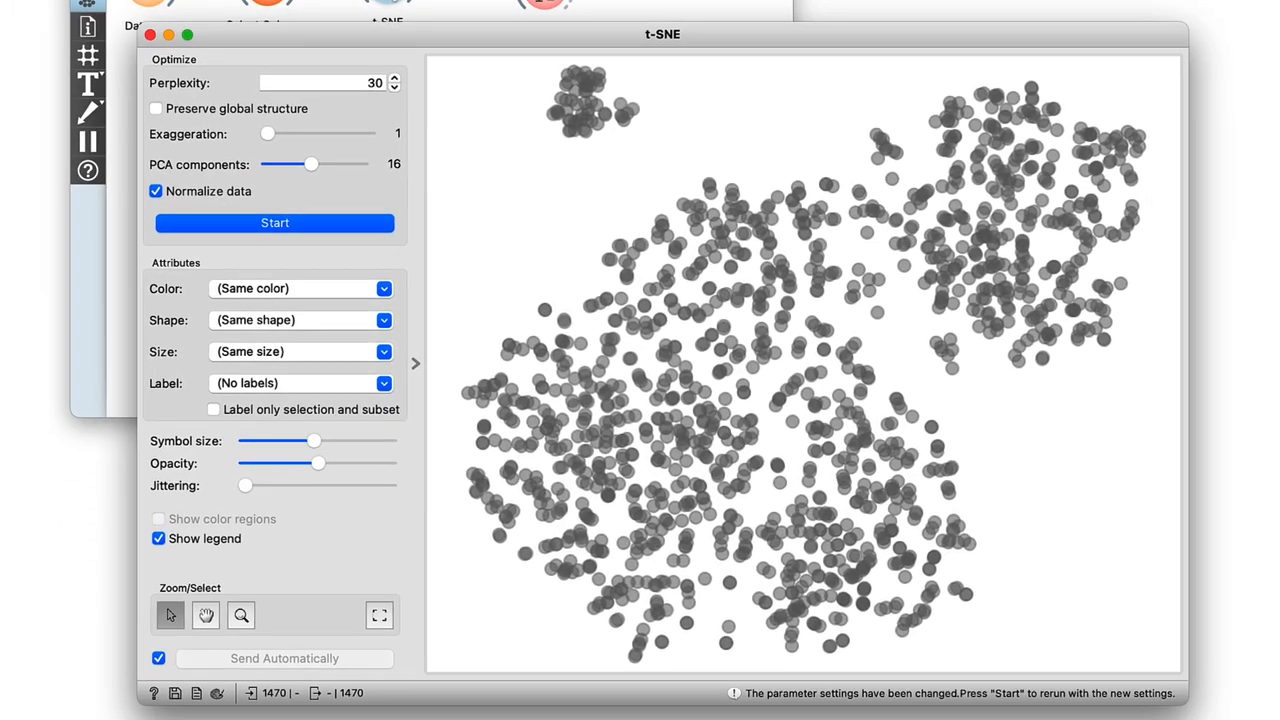
mouse_move(878, 96)
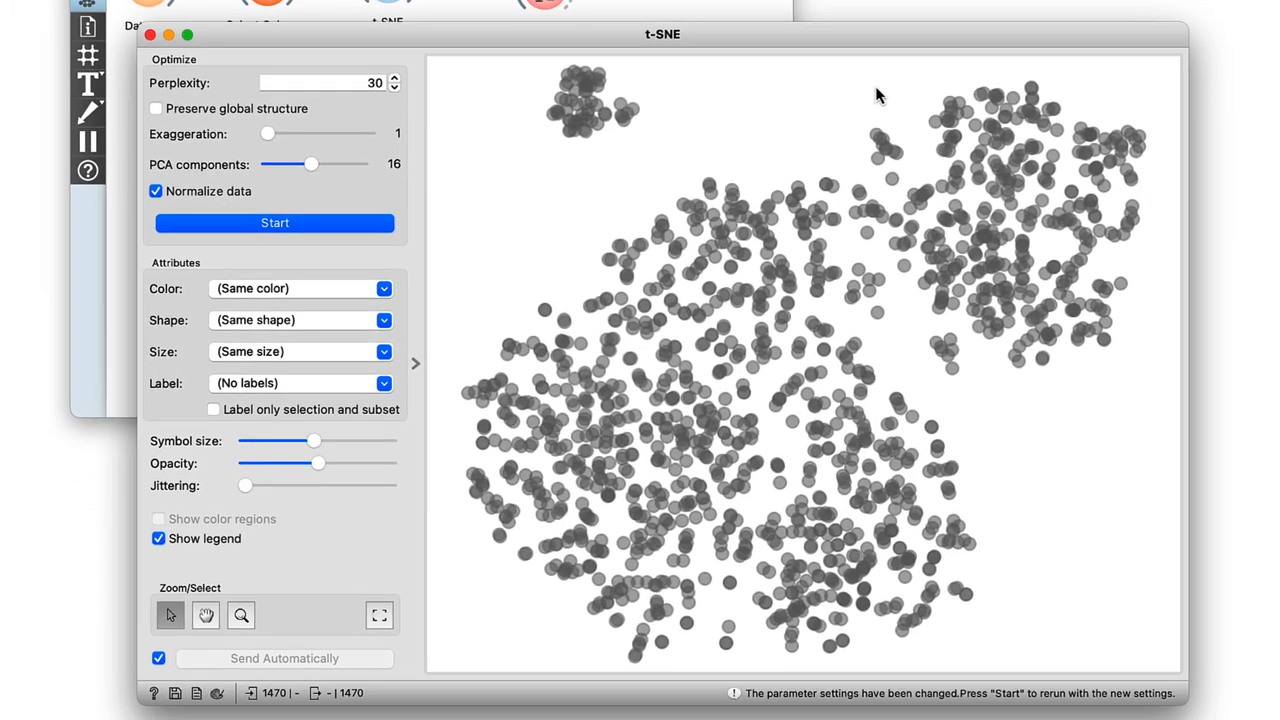
left_click_drag(524, 80, 644, 176)
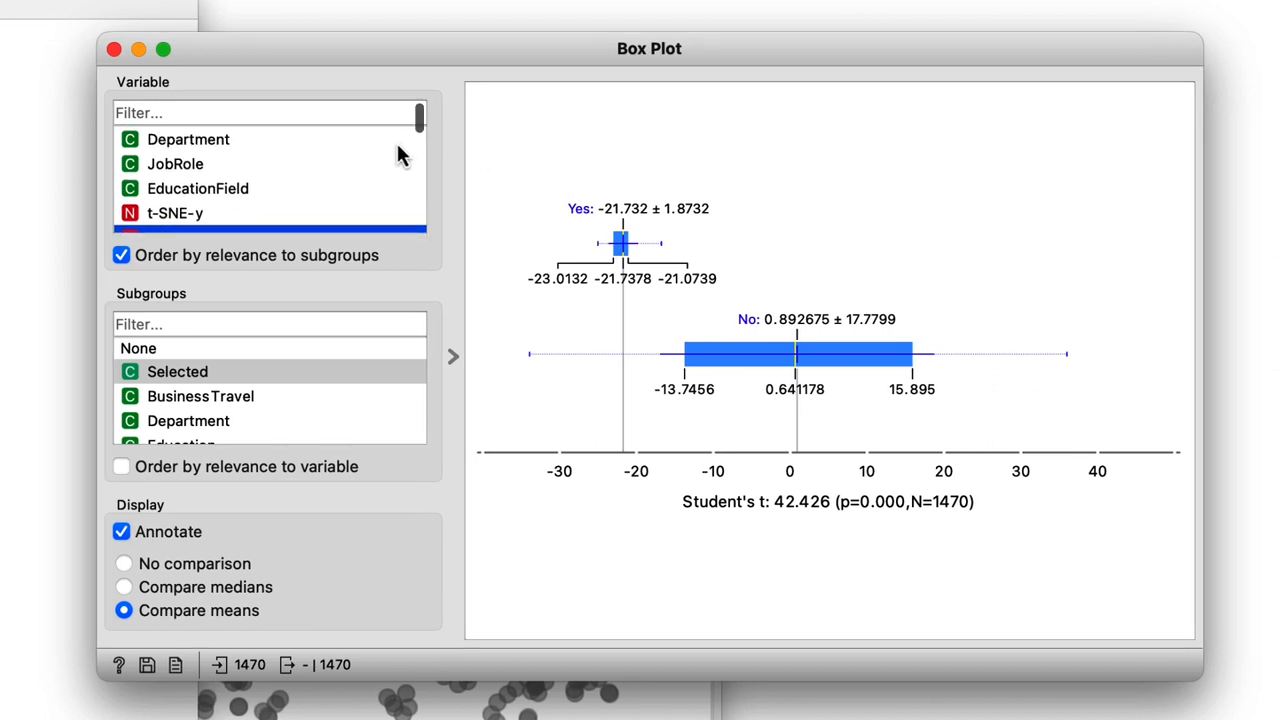
left_click(178, 370)
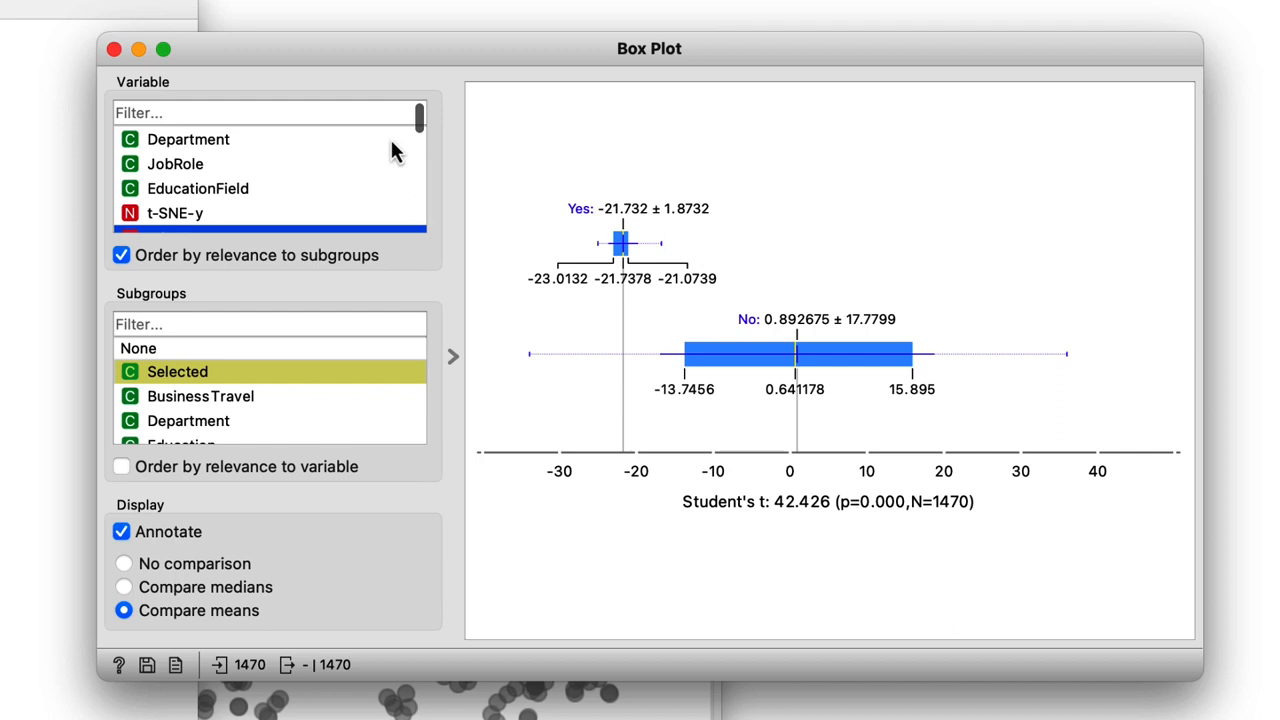
left_click(188, 140)
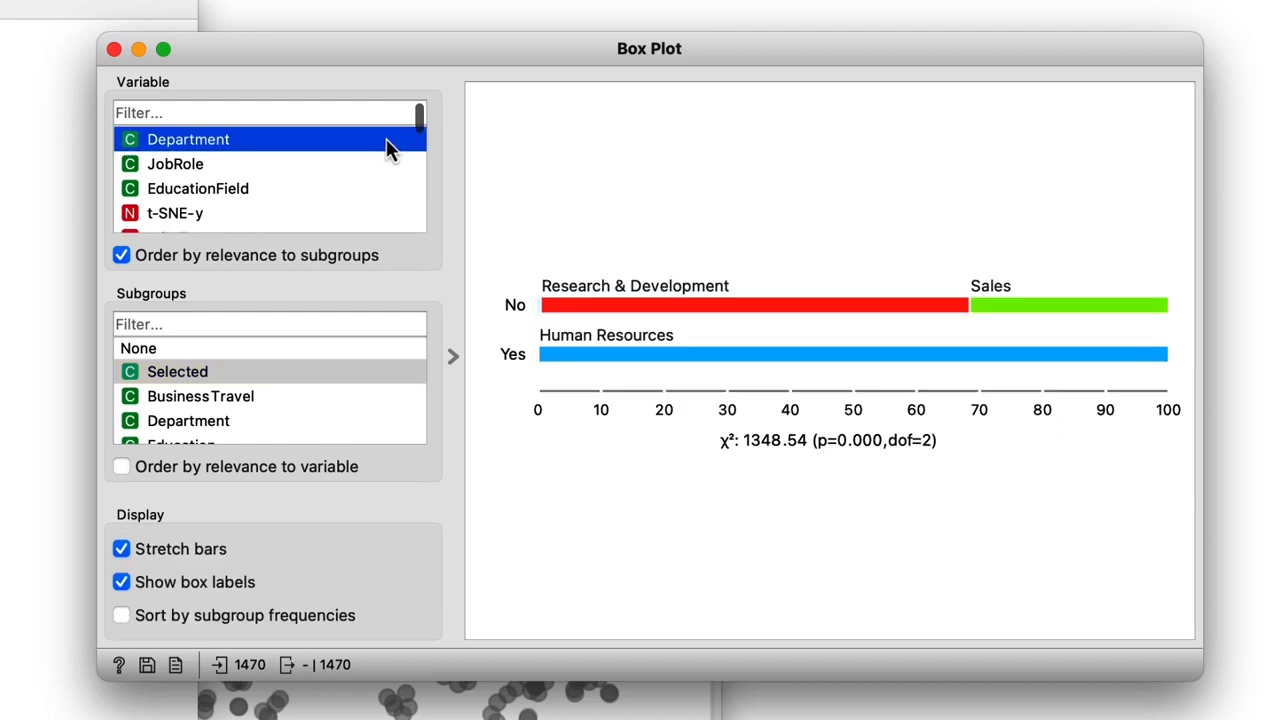
left_click(176, 164)
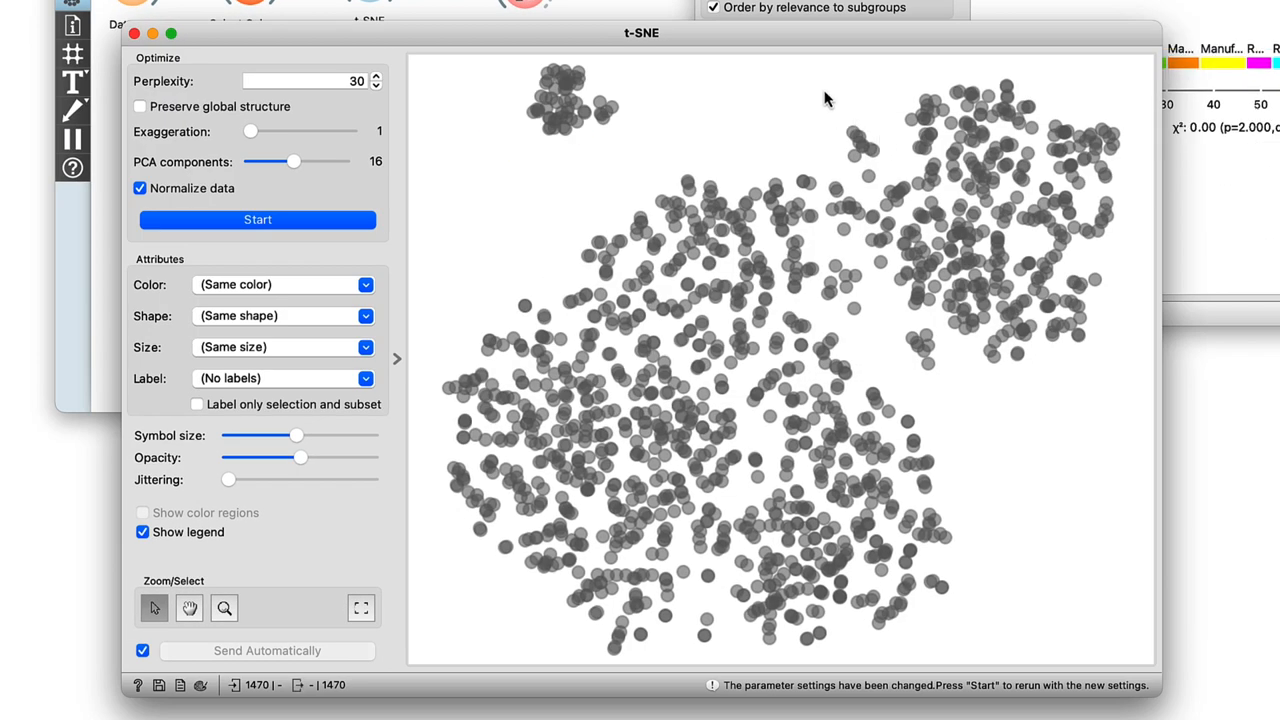
Step: Select a different cluster on the map and compare its Department distribution
left_click_drag(830, 64, 1144, 368)
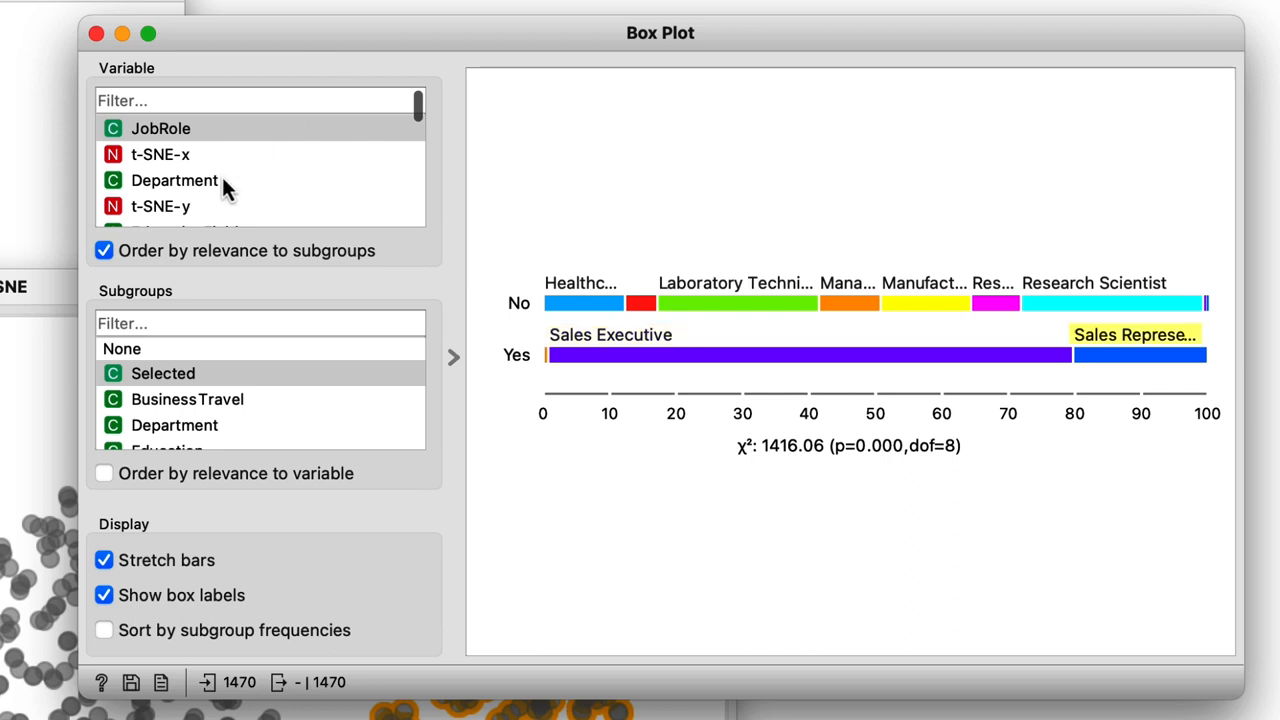
left_click(174, 180)
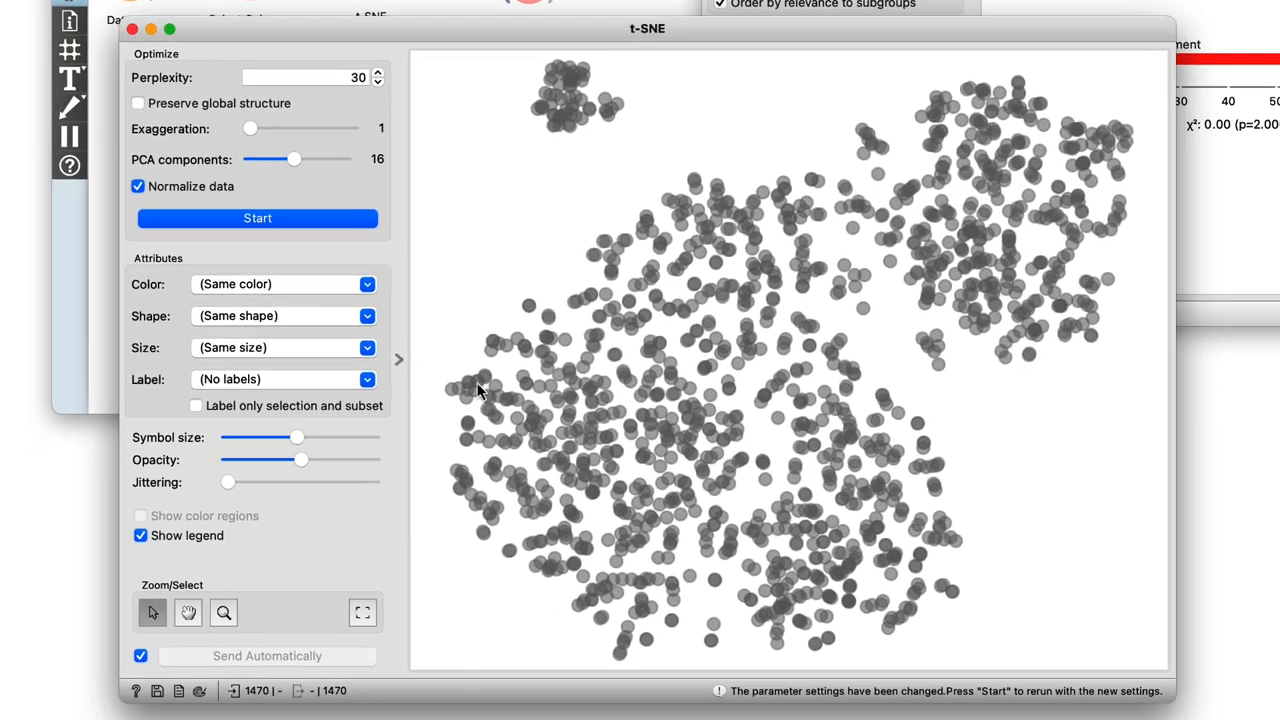
mouse_move(454, 194)
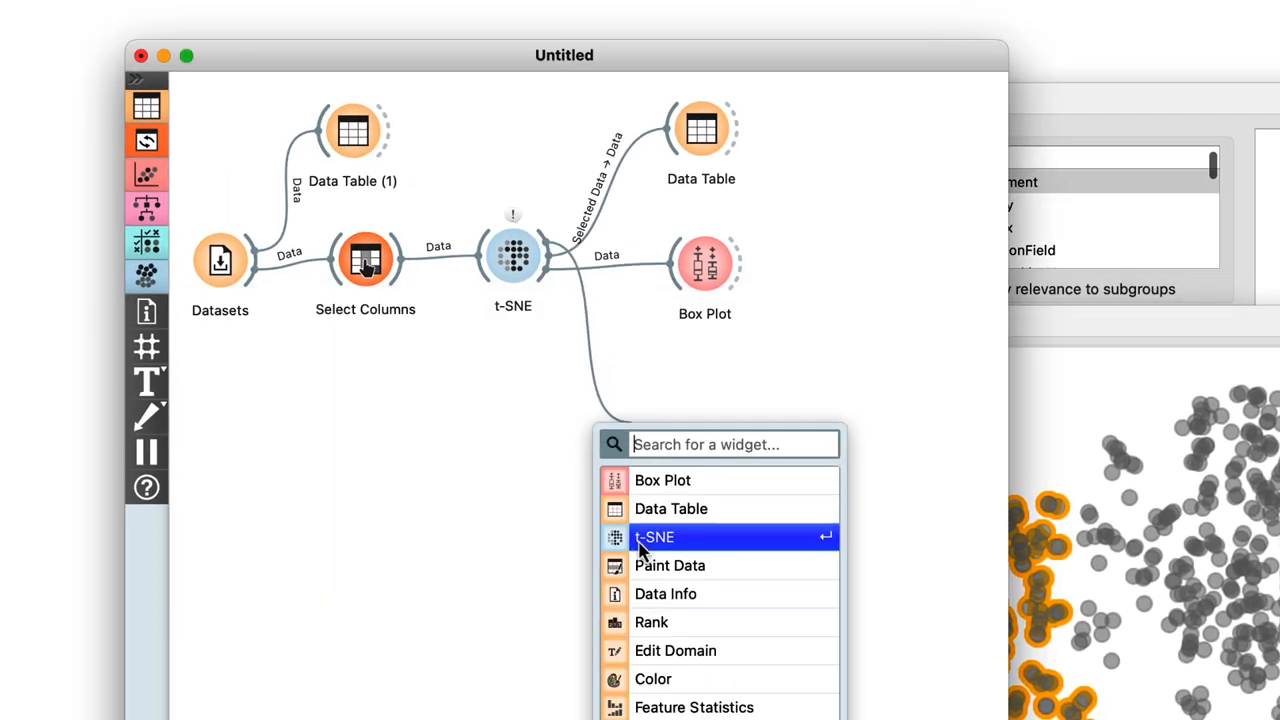
Step: Run a second t-SNE on the selected points, link it to Box Plot (1) ordered by relevance
left_click(654, 536)
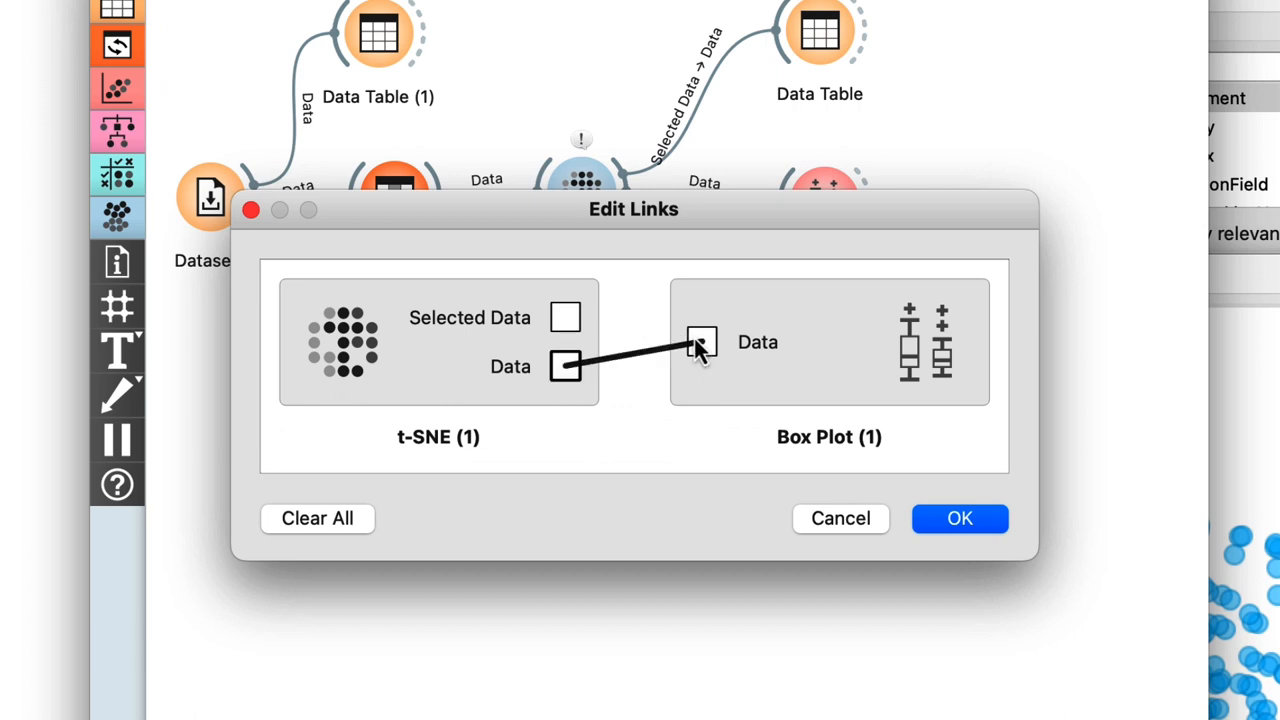
left_click(958, 518)
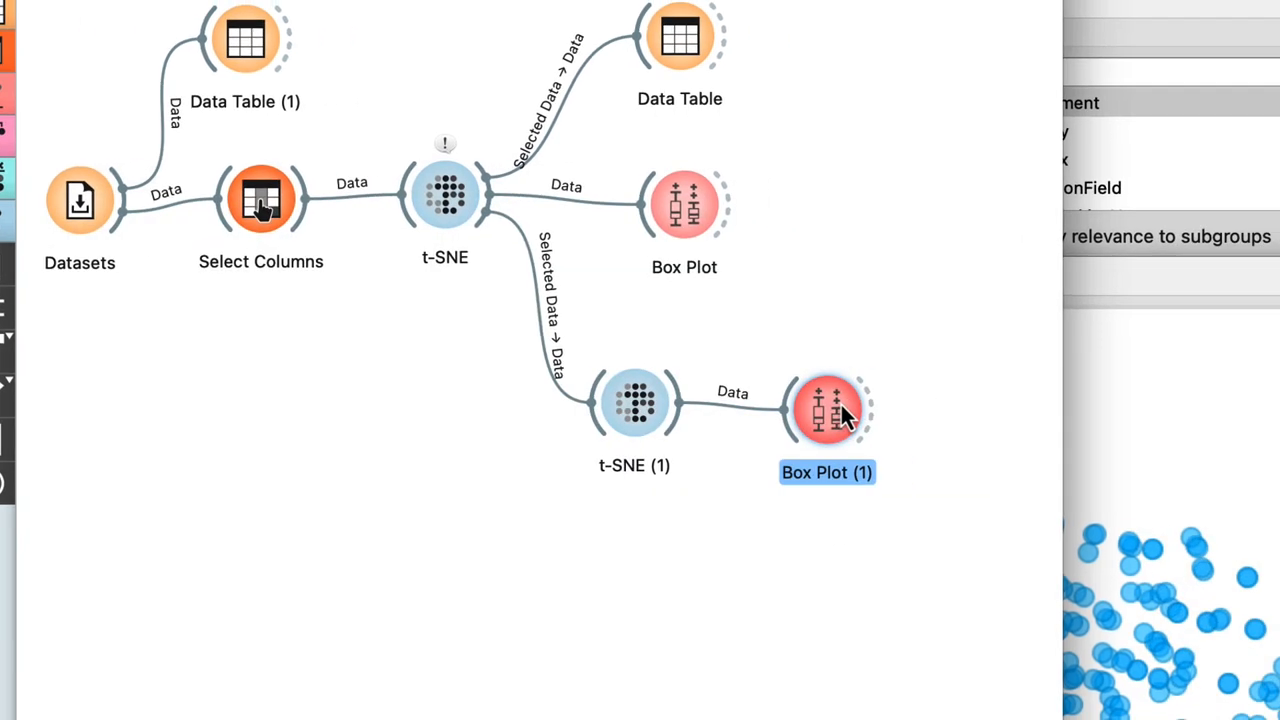
double_click(828, 402)
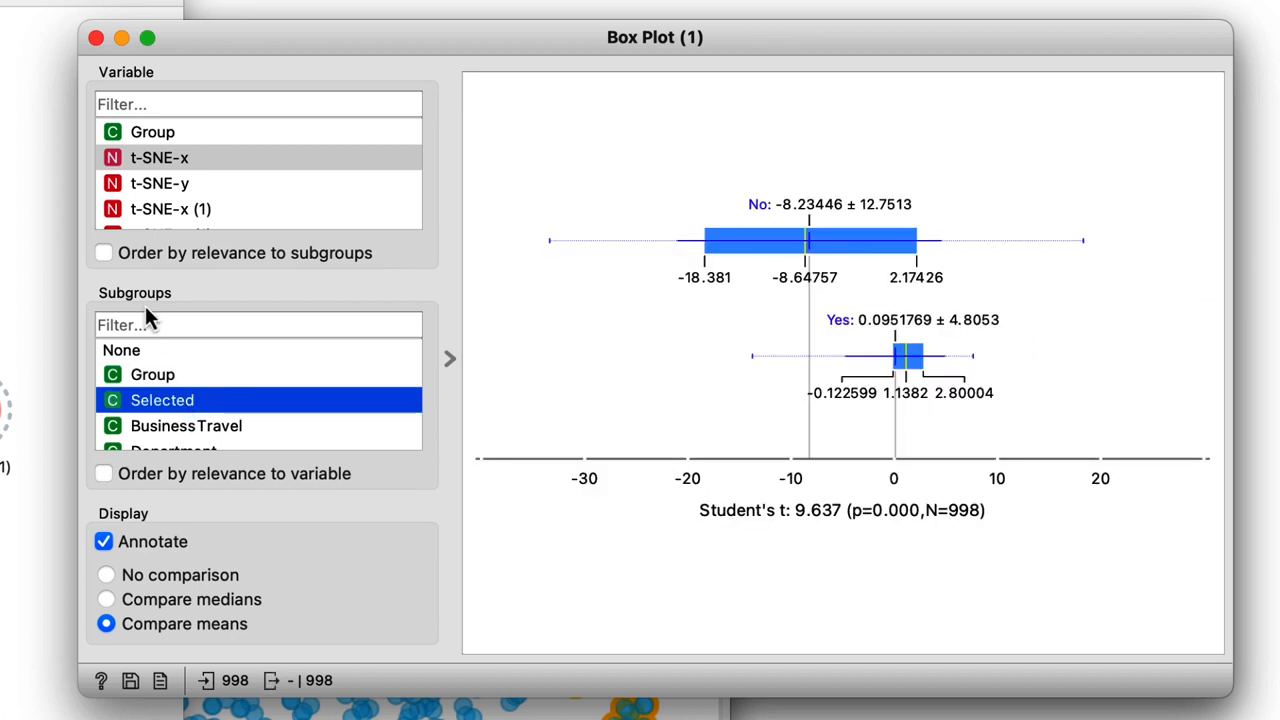
left_click(104, 252)
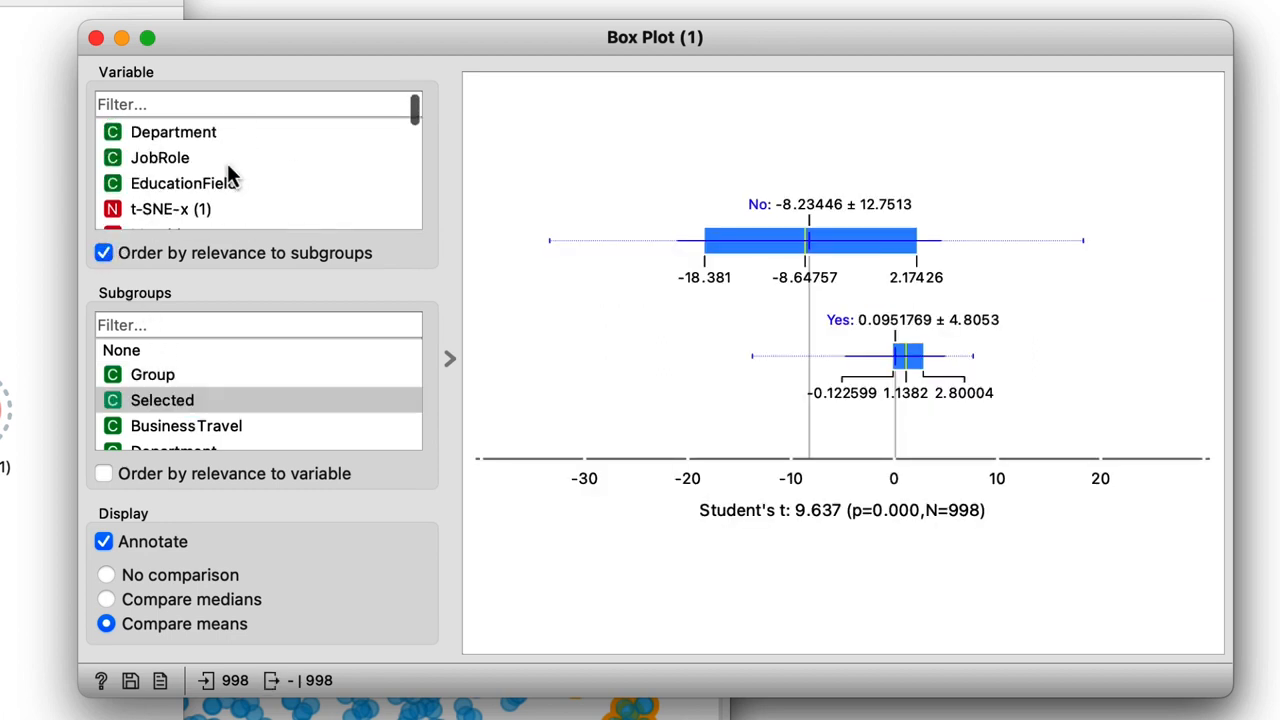
Step: Compare Department, EducationField and JobRole between selected and unselected employees
left_click(172, 132)
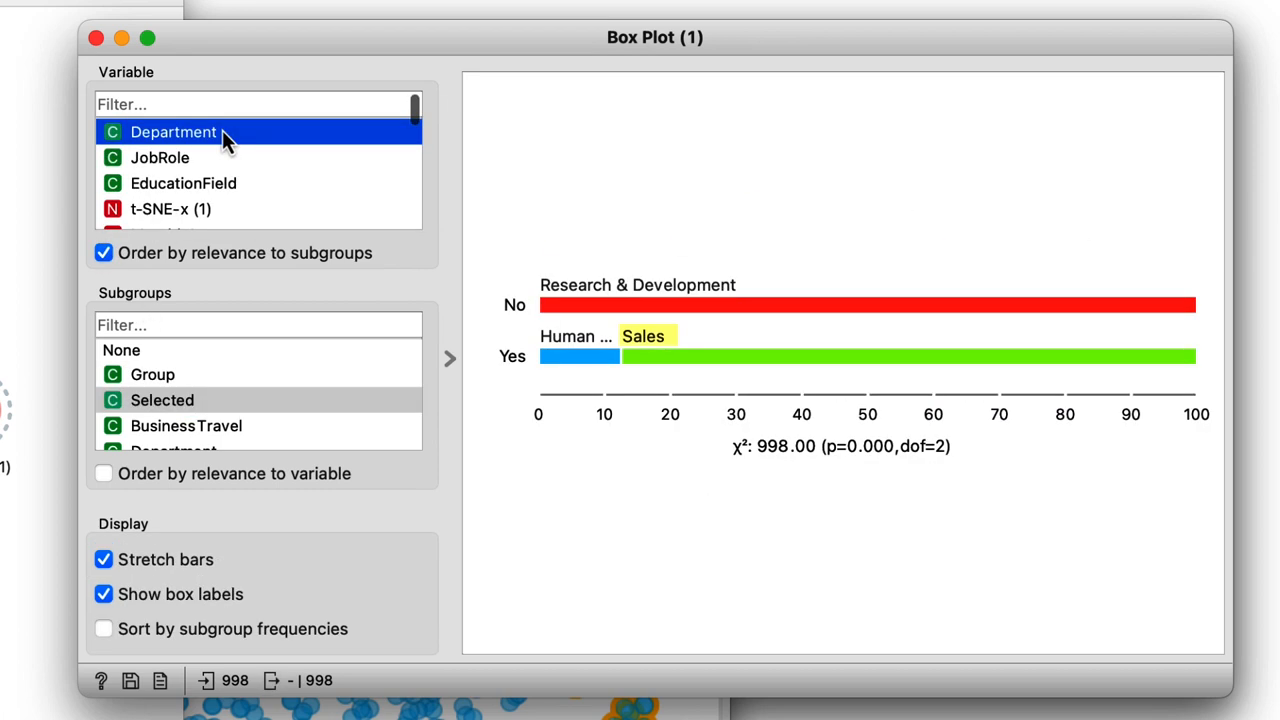
left_click(184, 184)
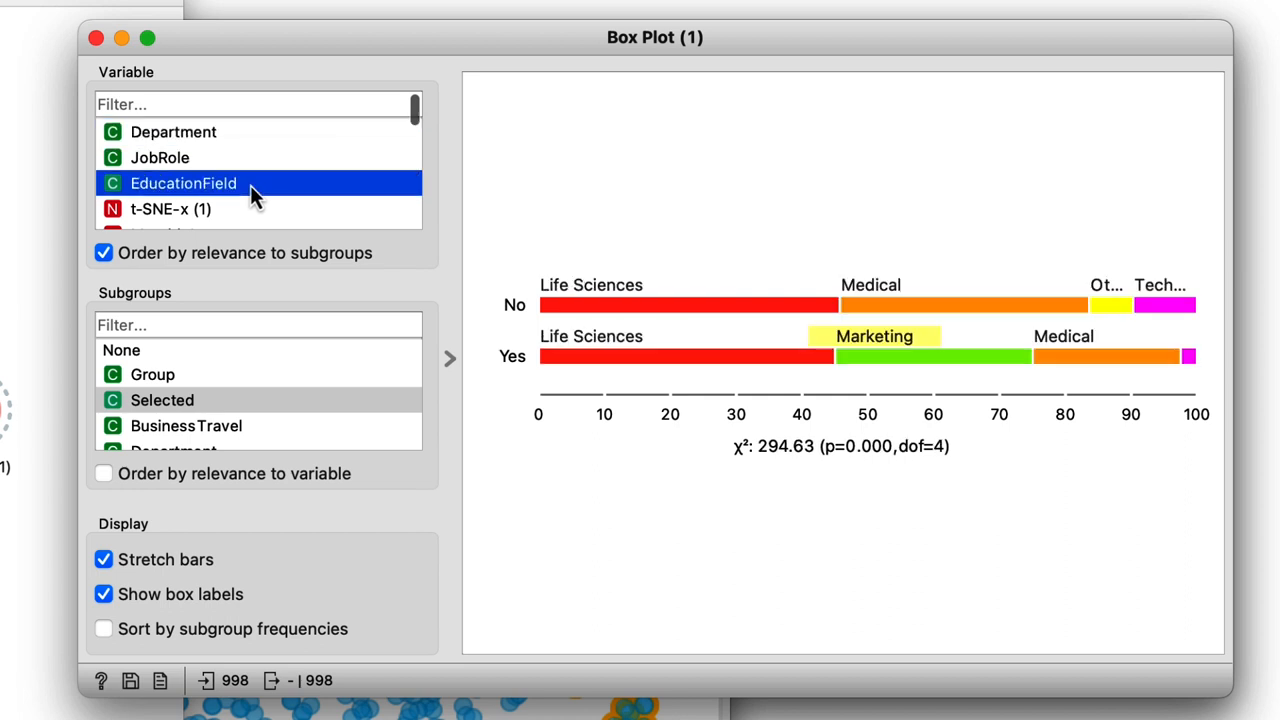
left_click(160, 156)
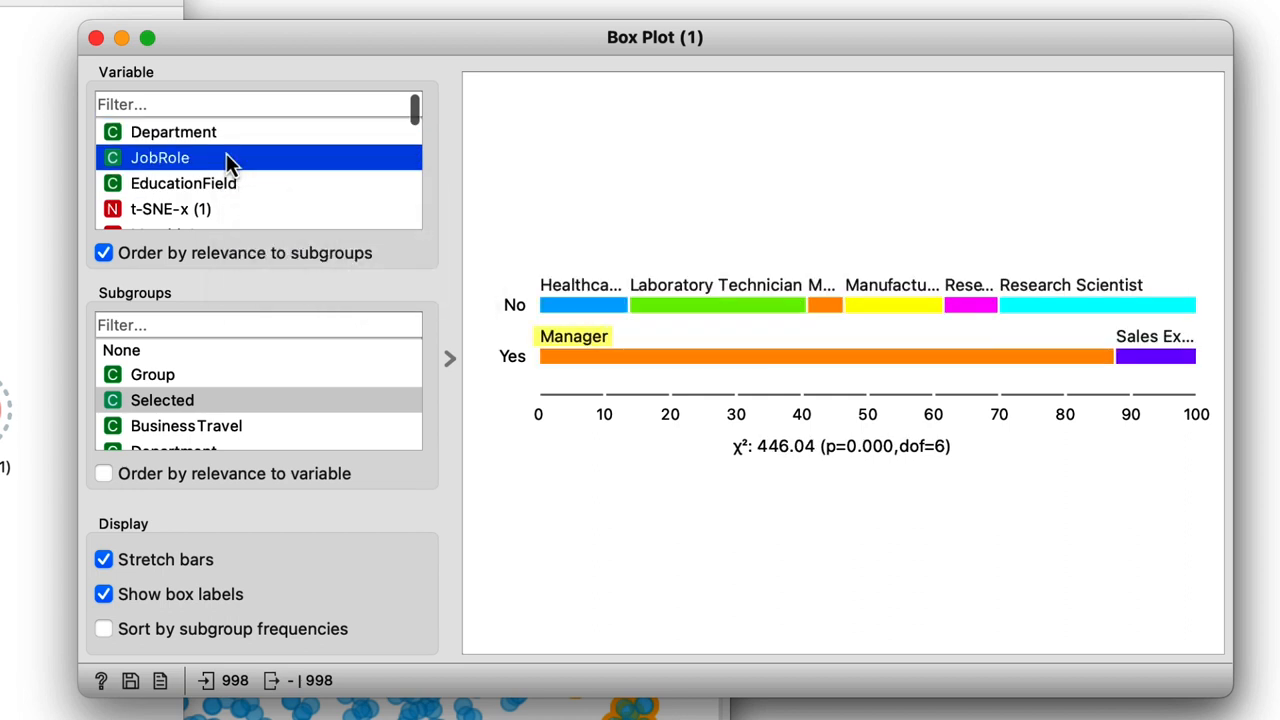